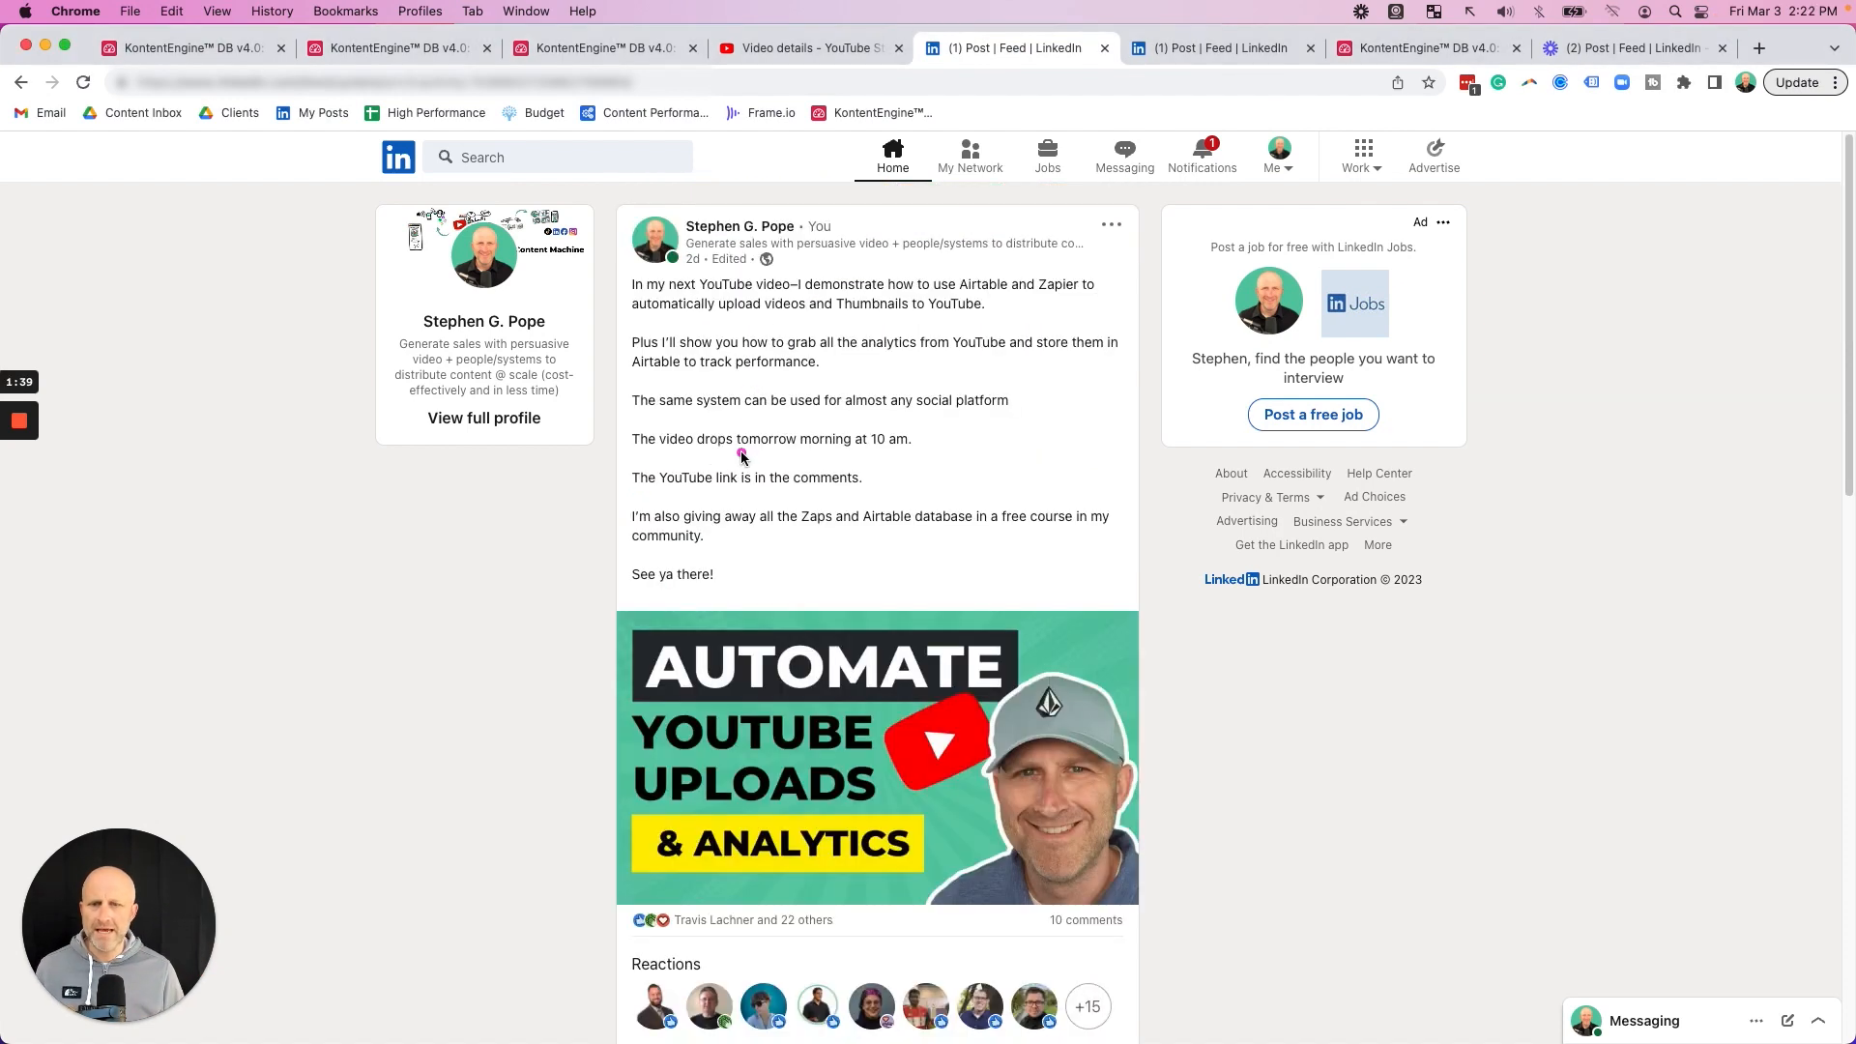
# Step: Review the author's first comment with the pre-event bit.ly link, then compare the newer video post
pyautogui.scroll(-3)
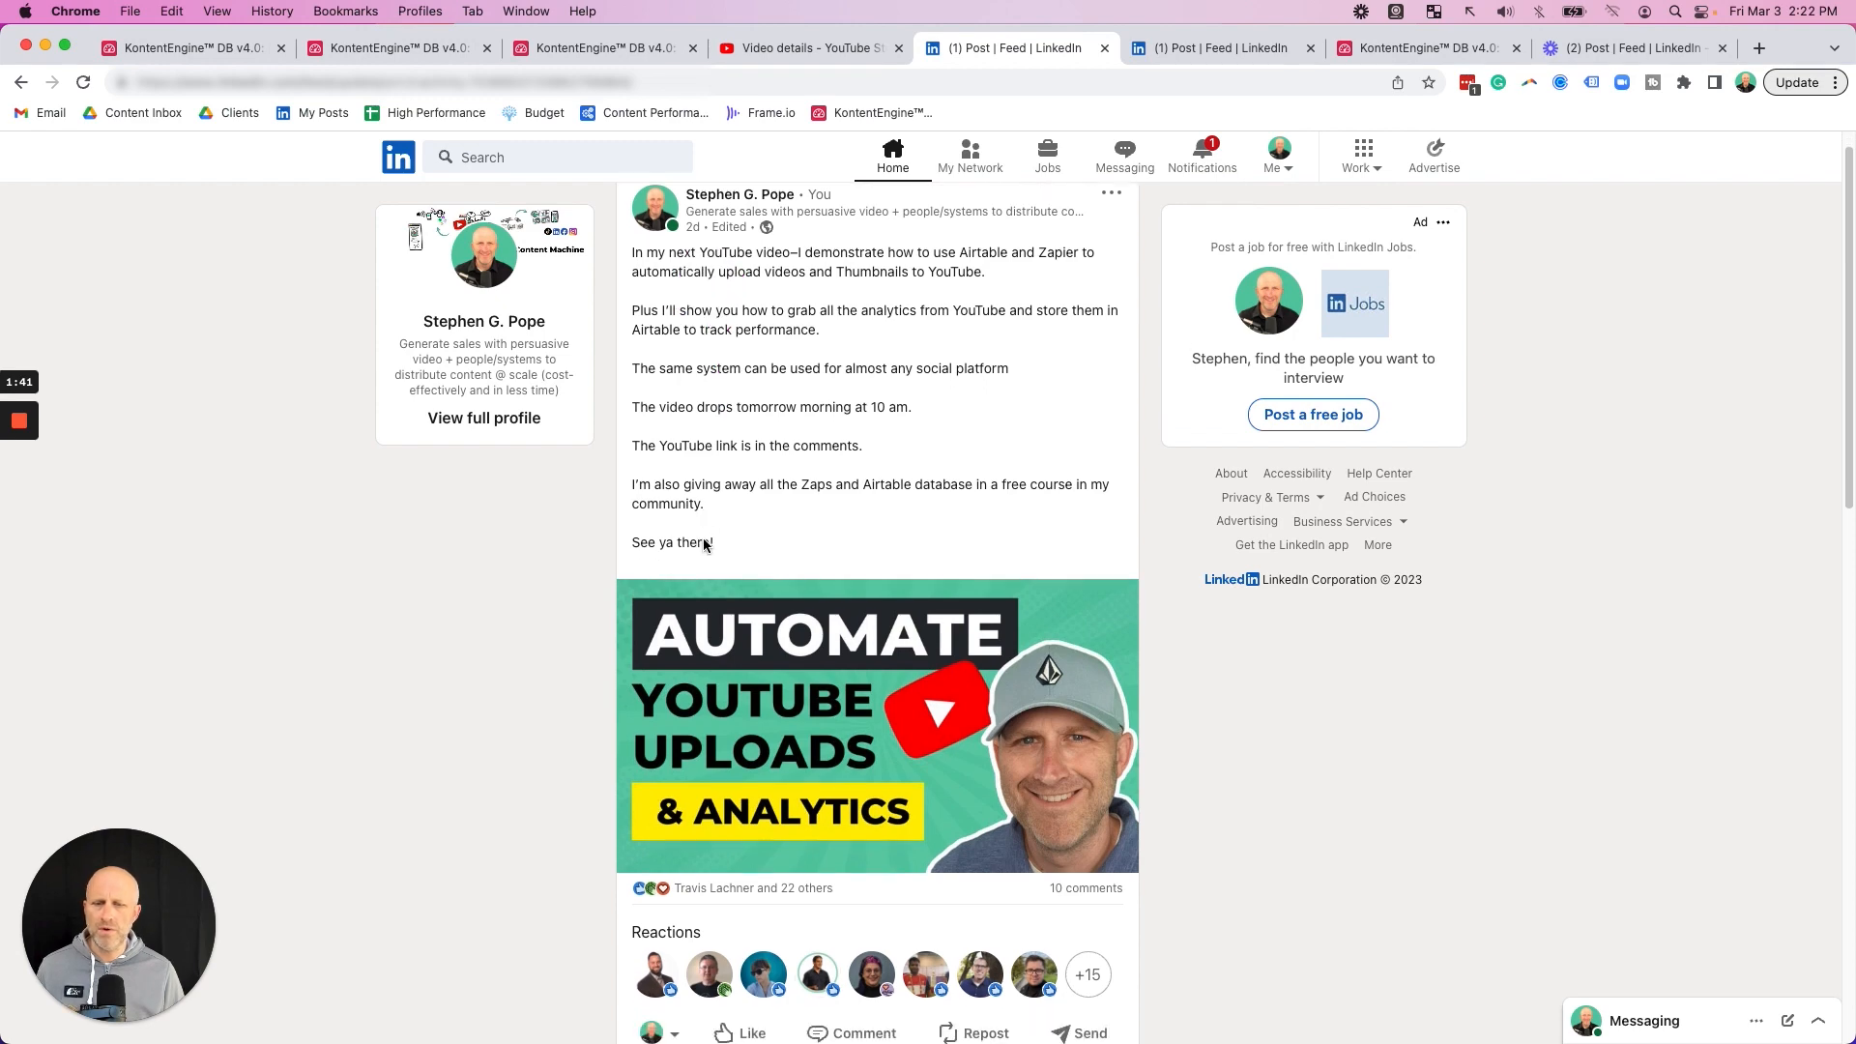
pyautogui.scroll(-3)
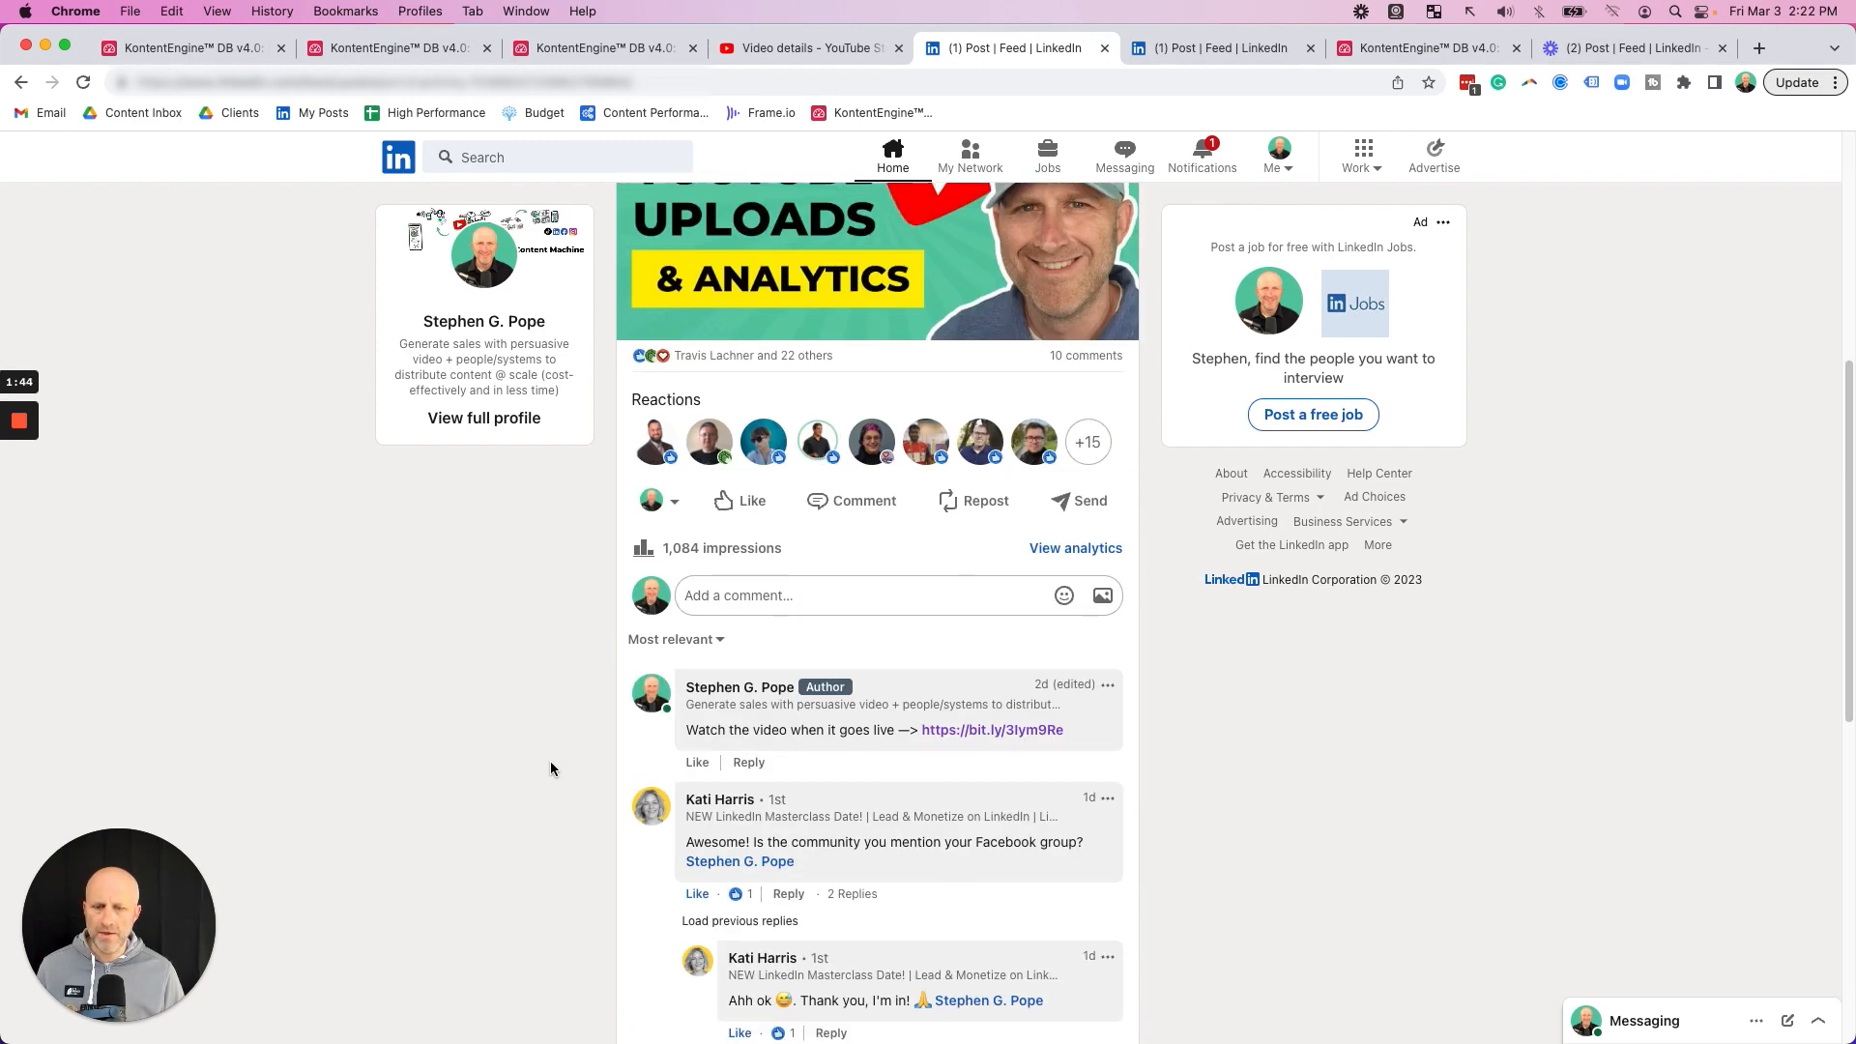
pyautogui.moveTo(800, 758)
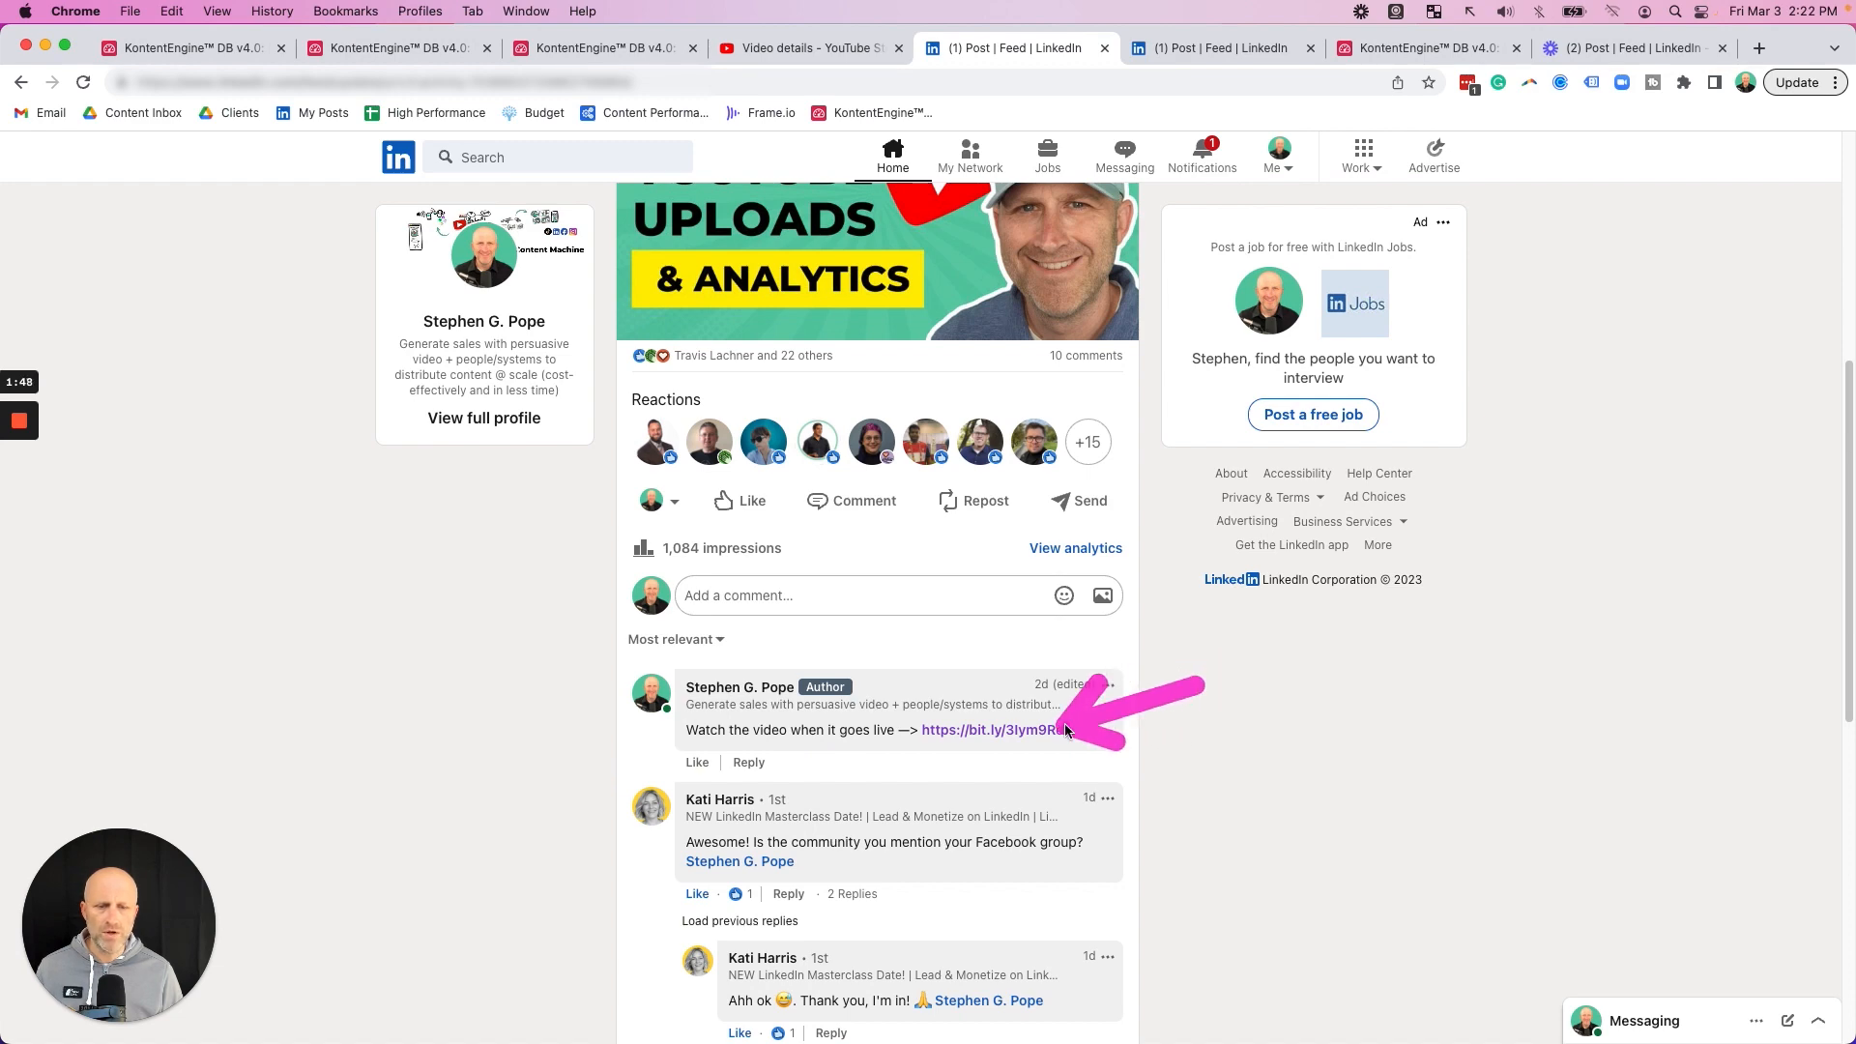
pyautogui.click(994, 729)
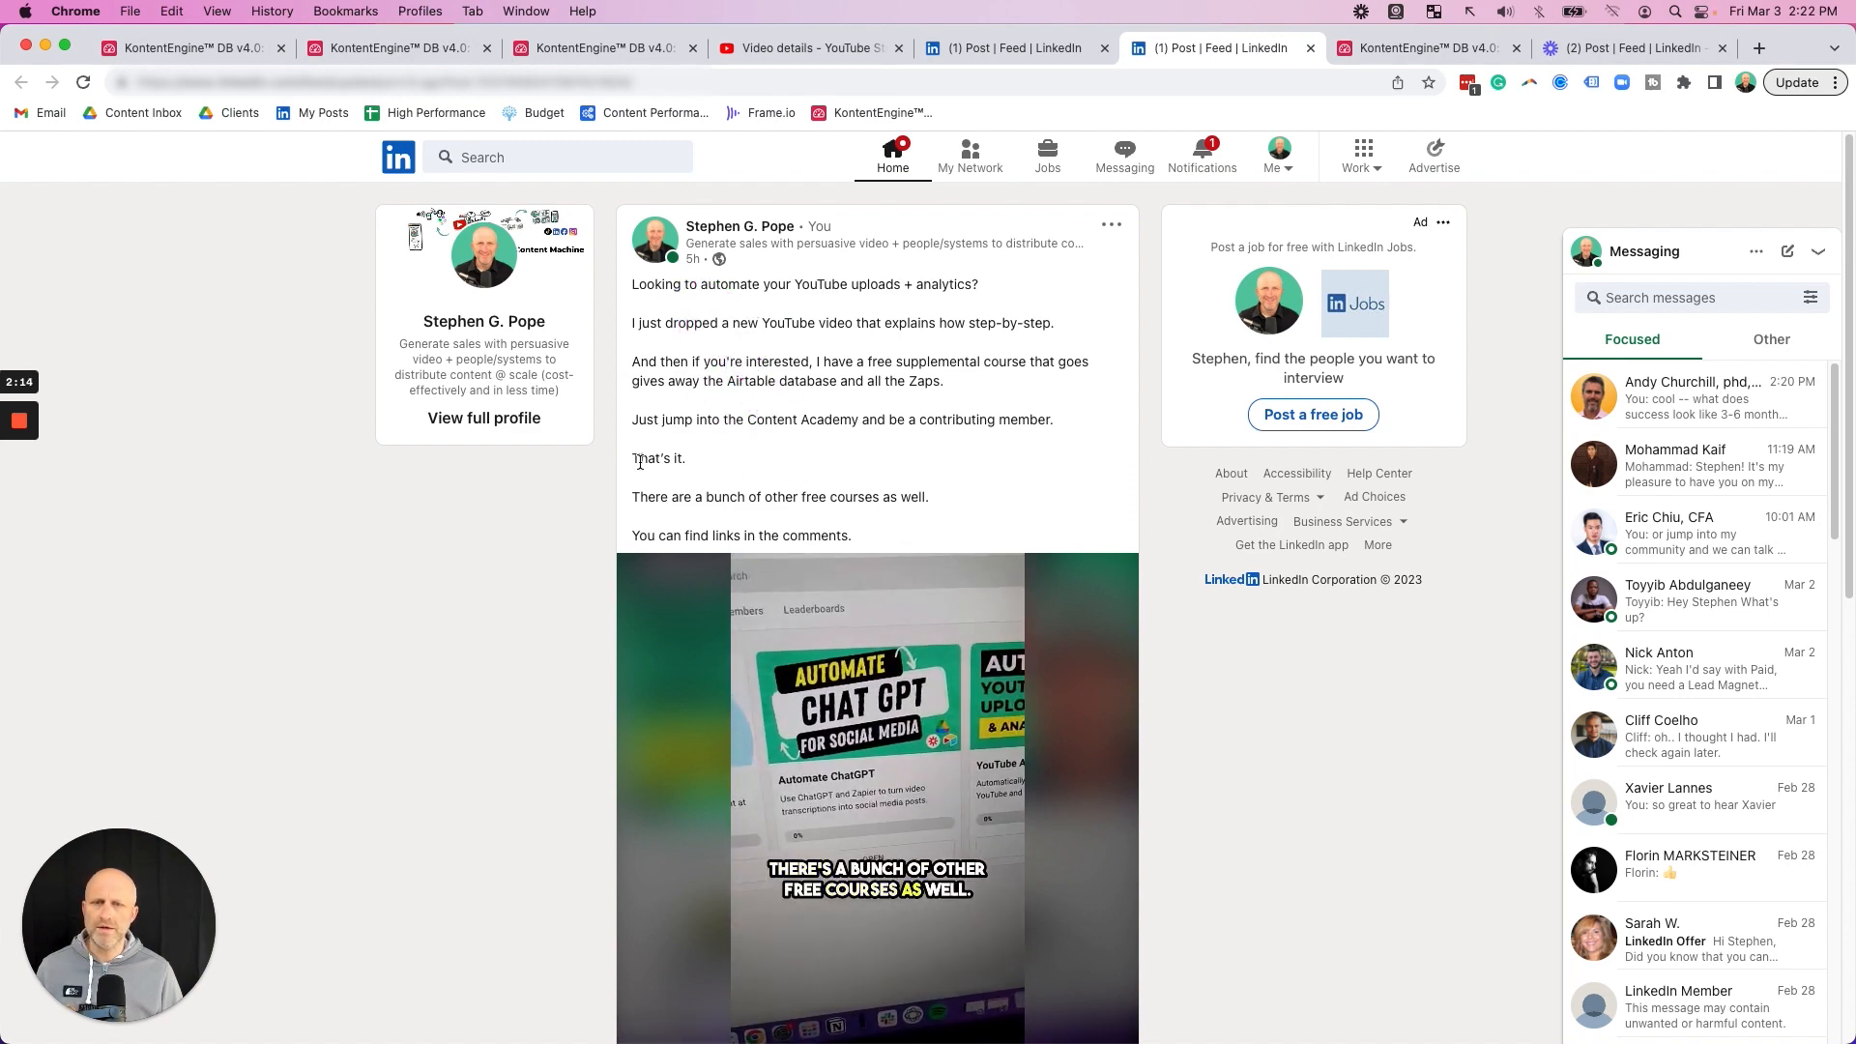
pyautogui.scroll(-3)
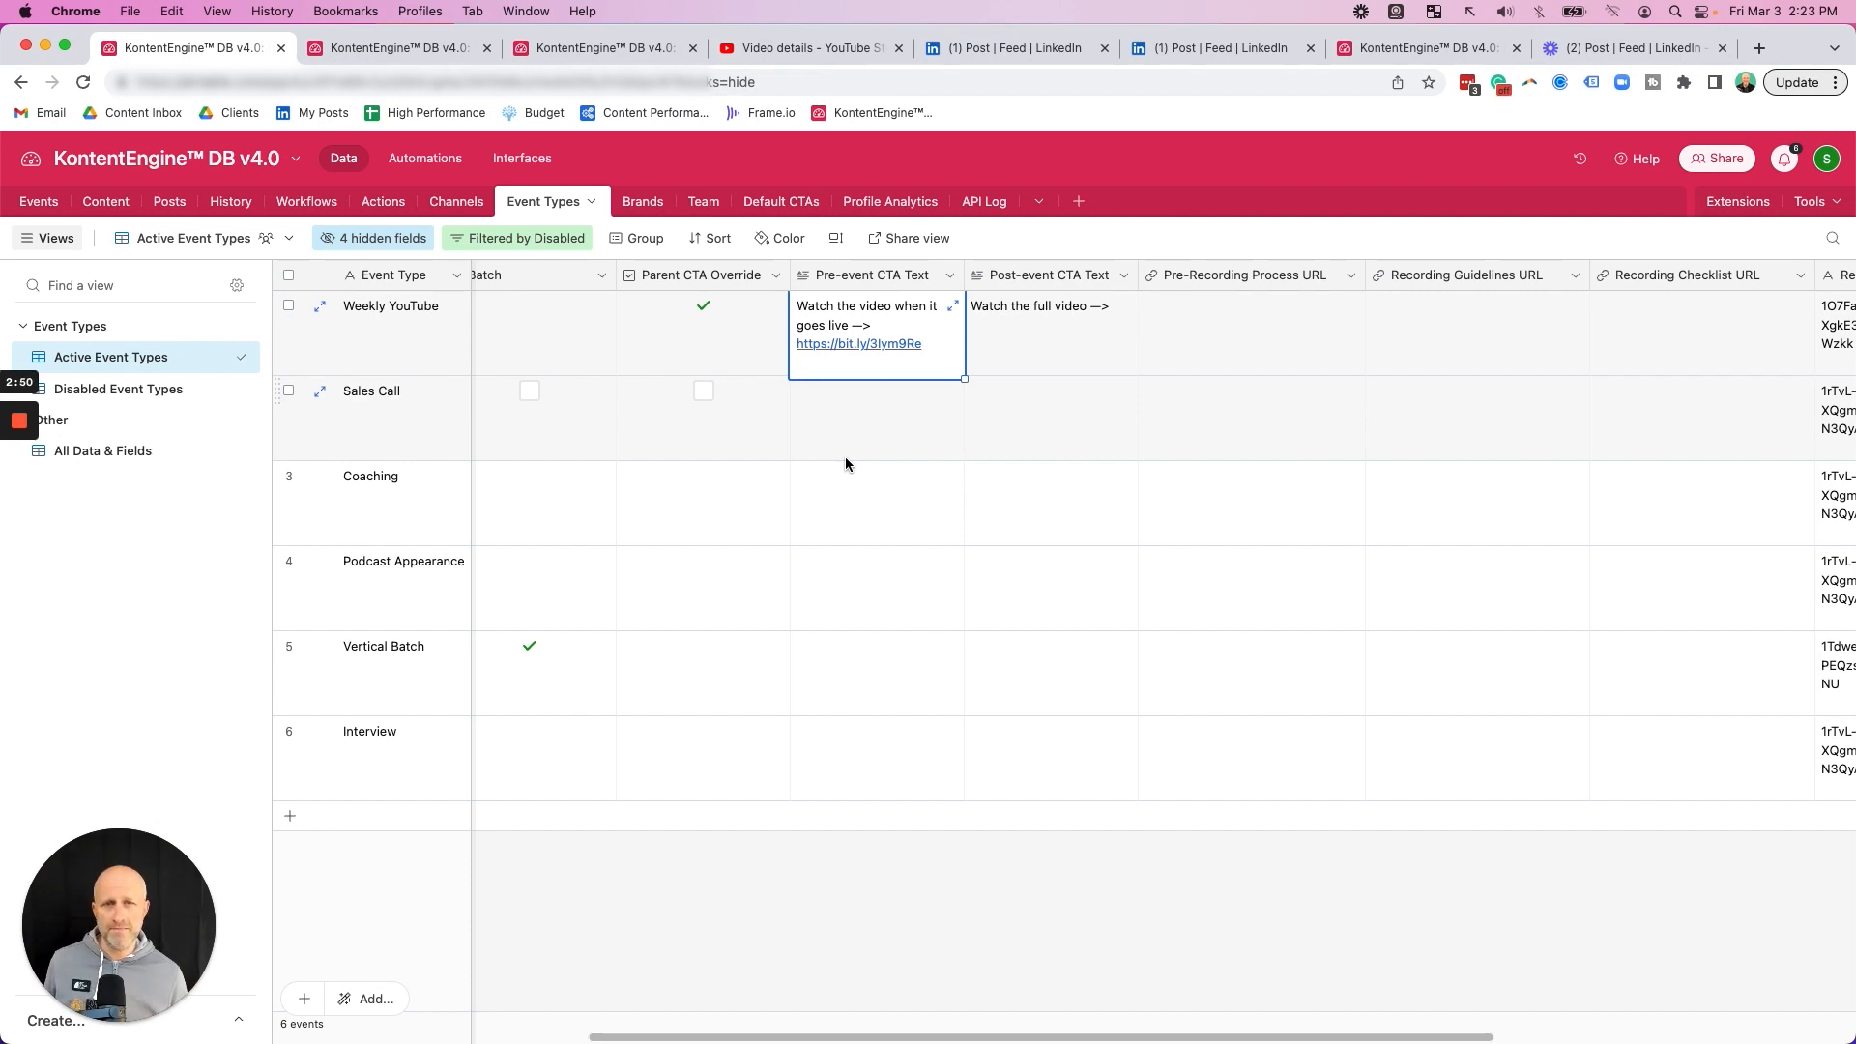
# Step: Check the Weekly YouTube post-event CTA text, then open the Content table's All Content view
pyautogui.click(1048, 417)
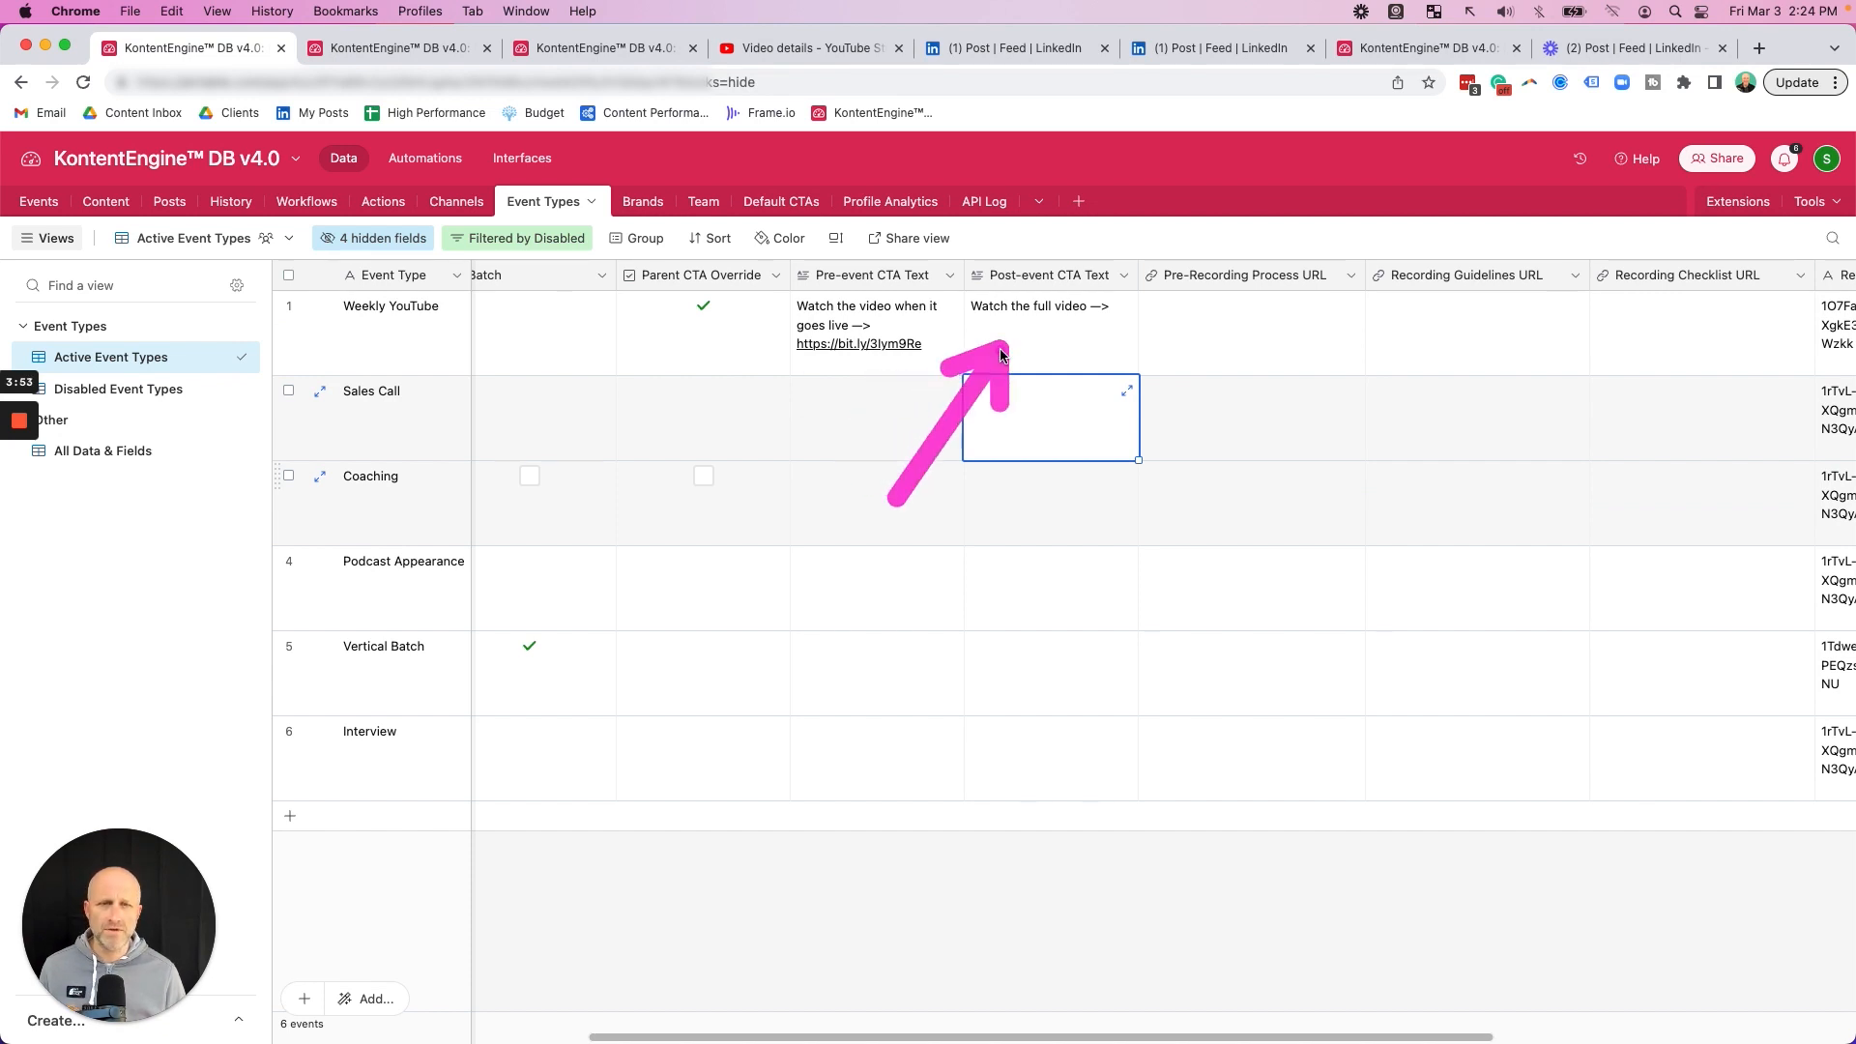
pyautogui.click(391, 49)
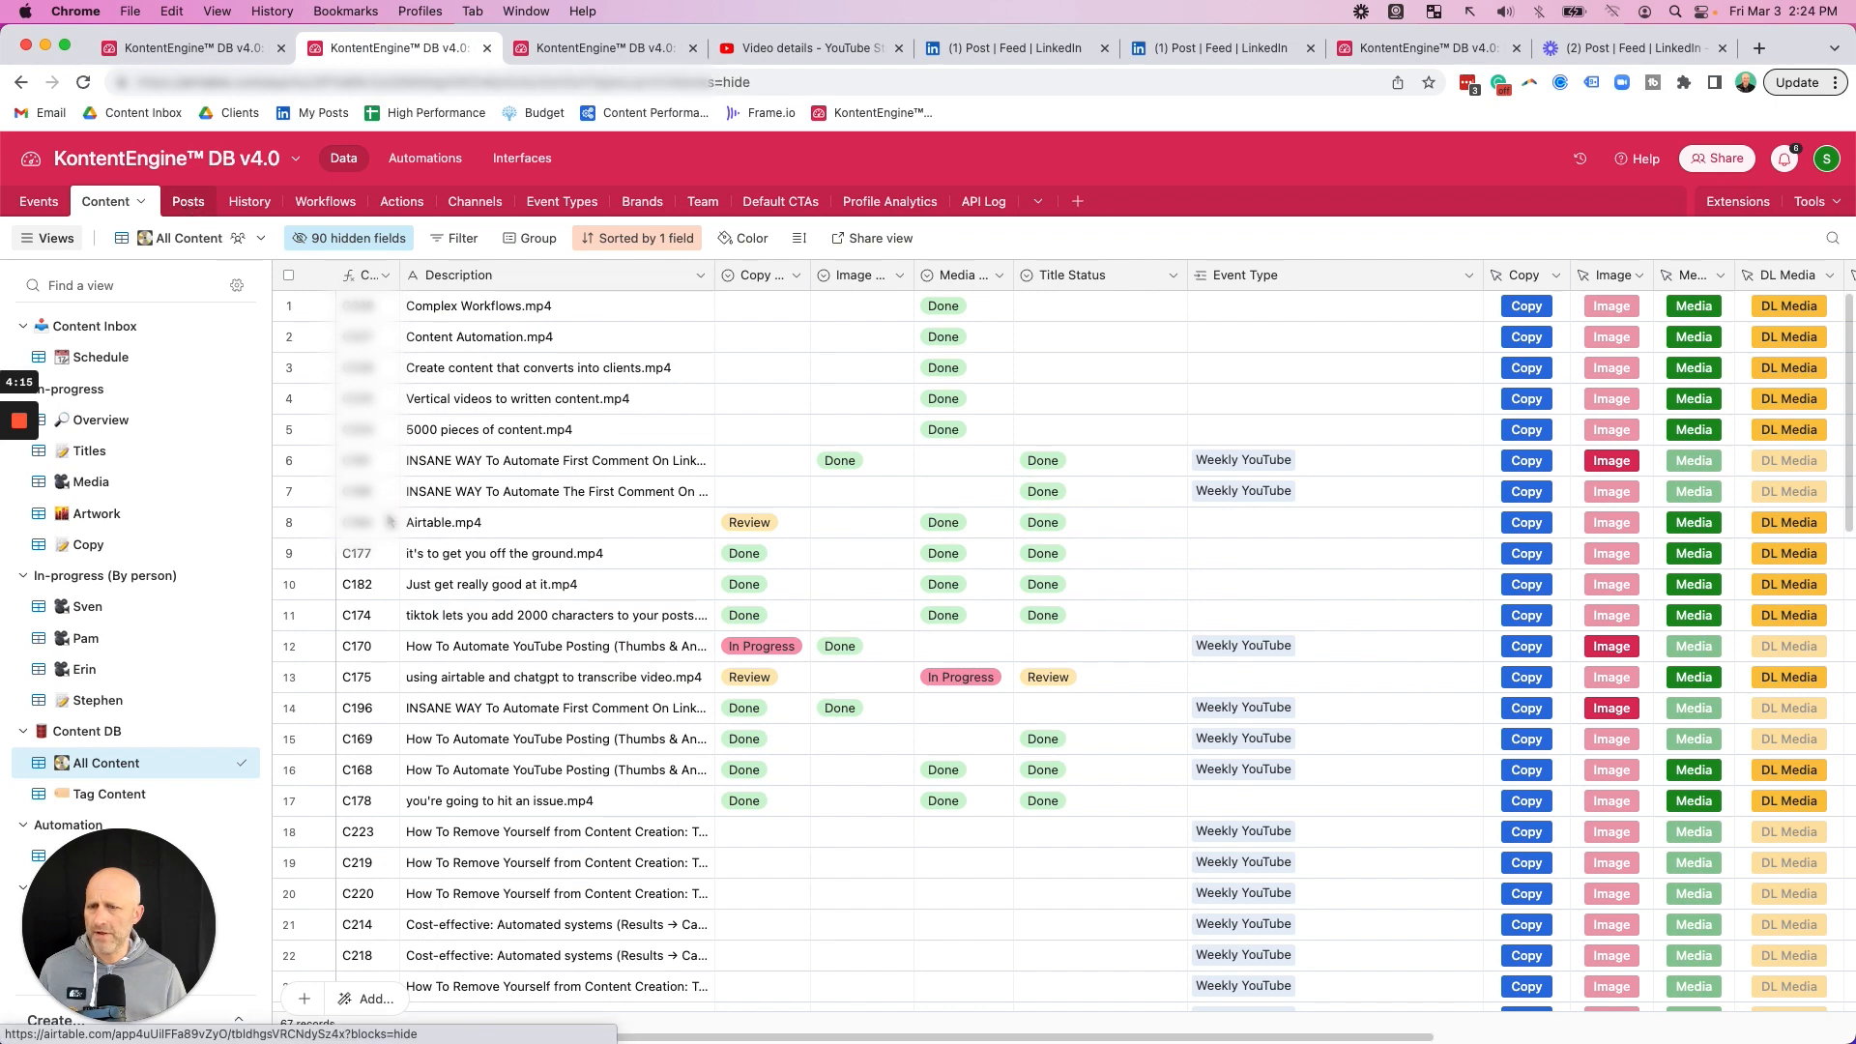
# Step: Compare the Posts table's LinkedIn CTA texts with the older post, then open CTA Text field options
pyautogui.click(189, 201)
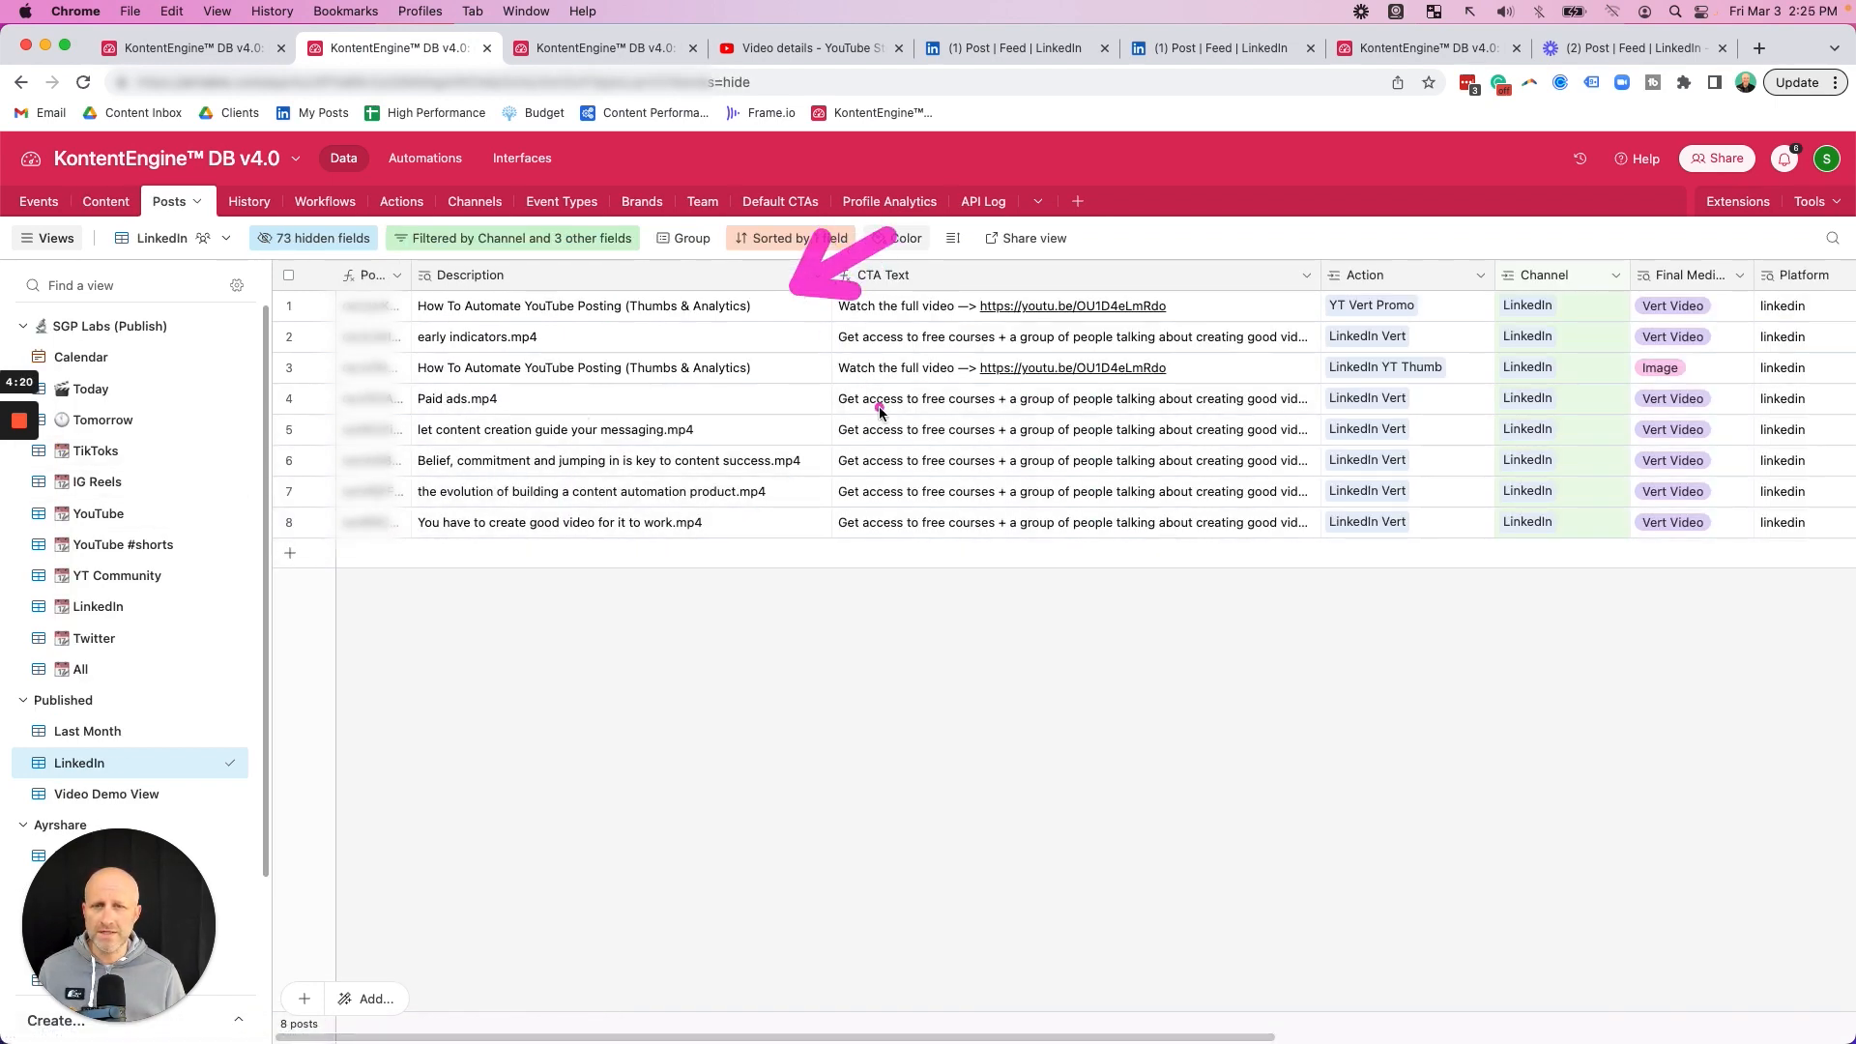
pyautogui.click(1013, 47)
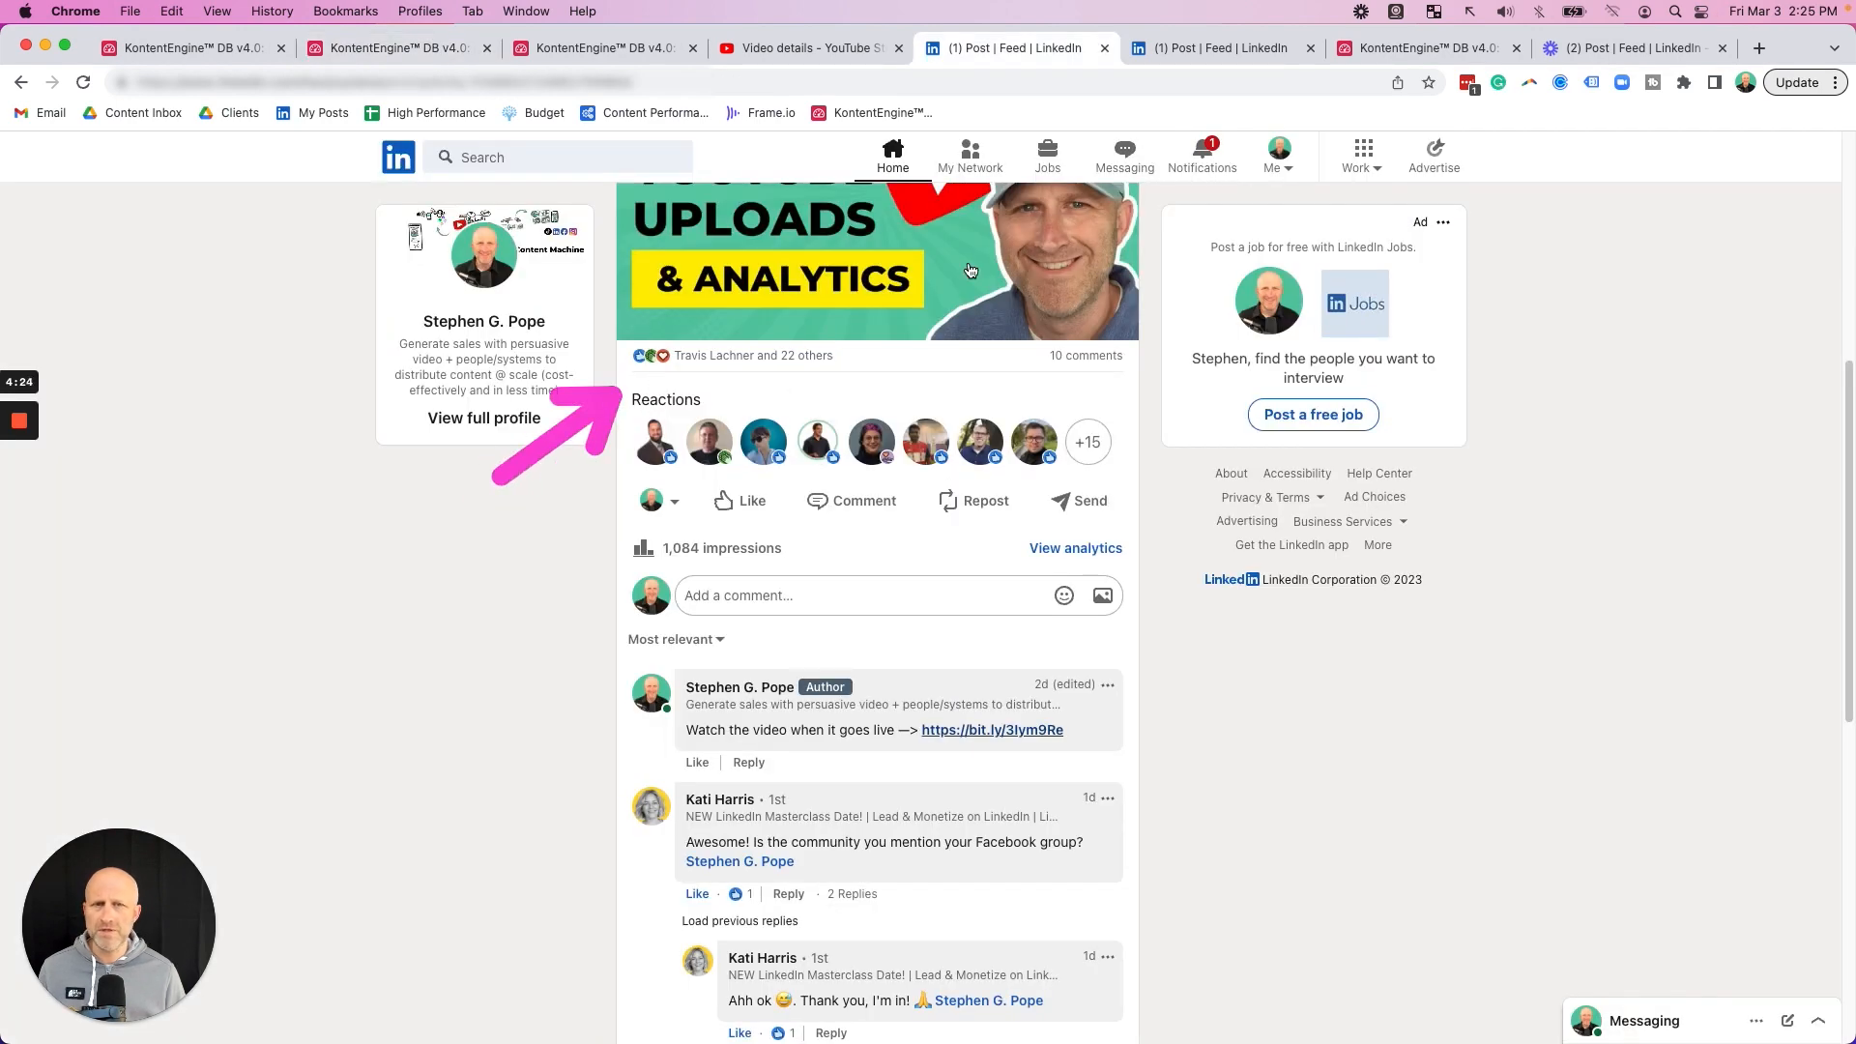
pyautogui.click(397, 49)
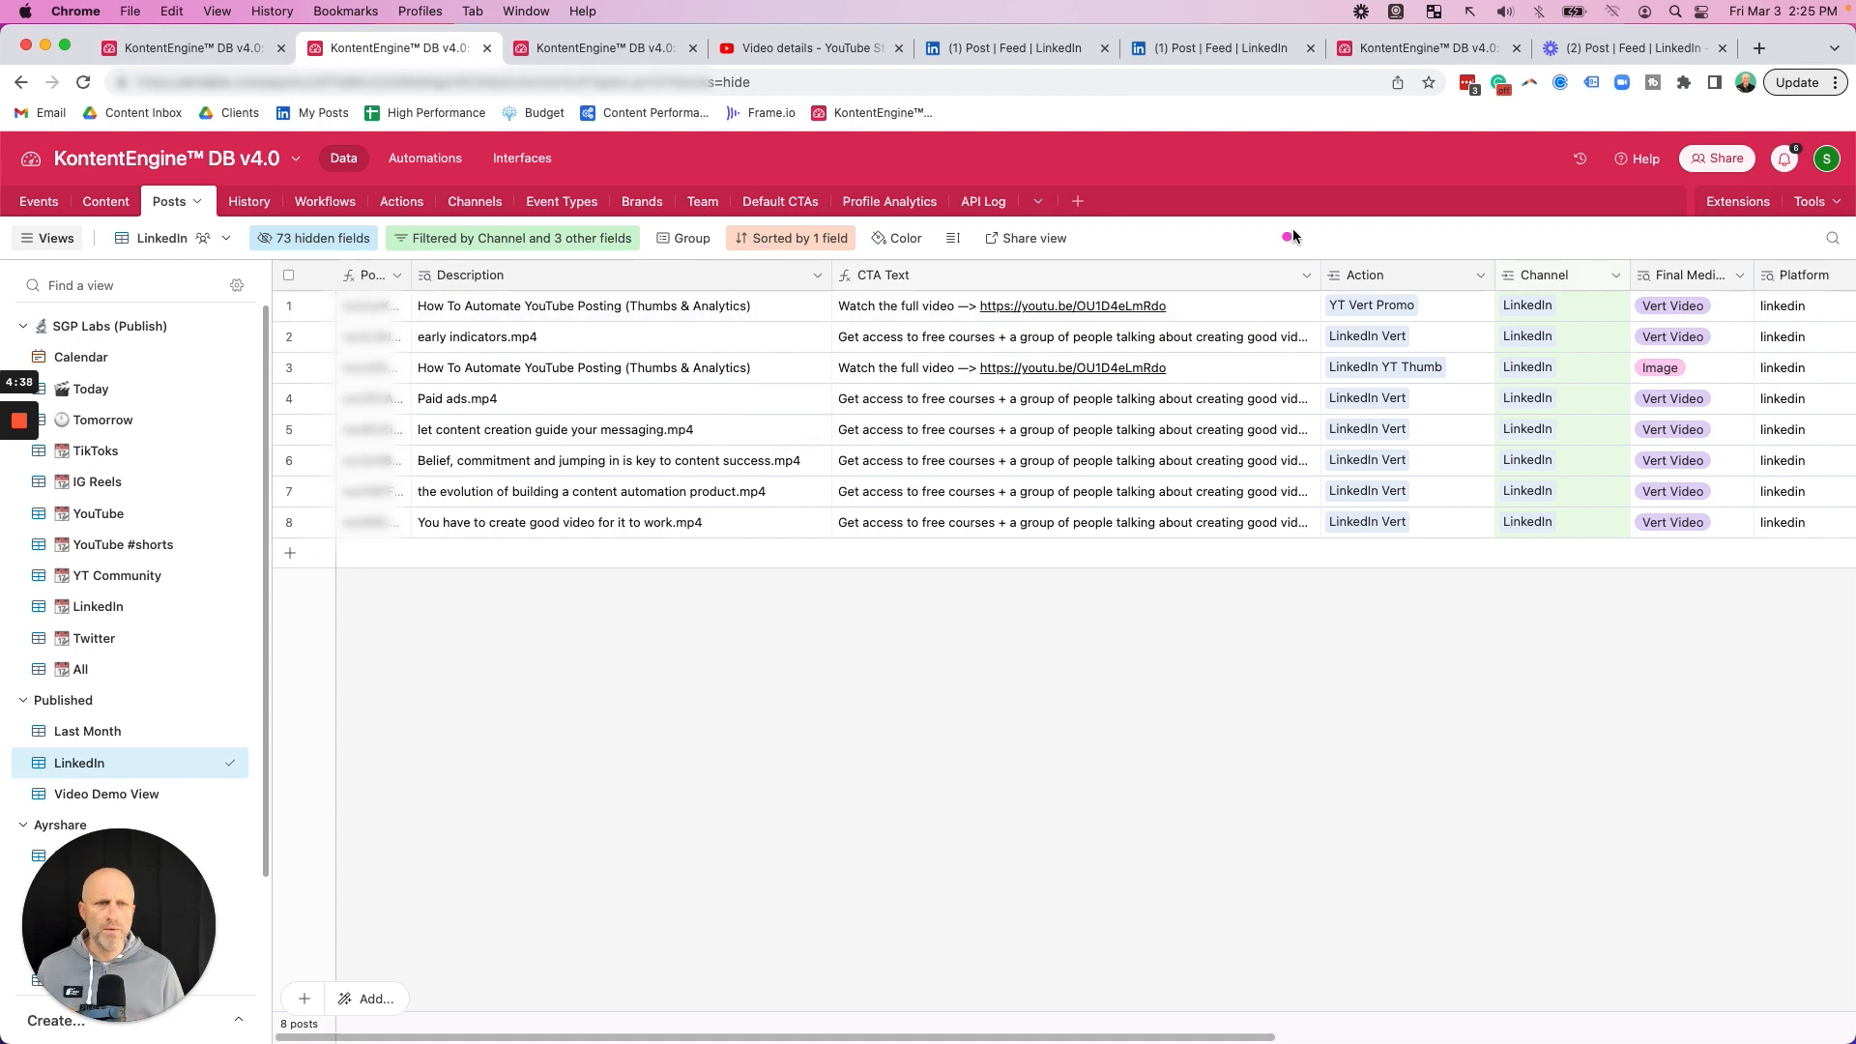
pyautogui.click(1306, 274)
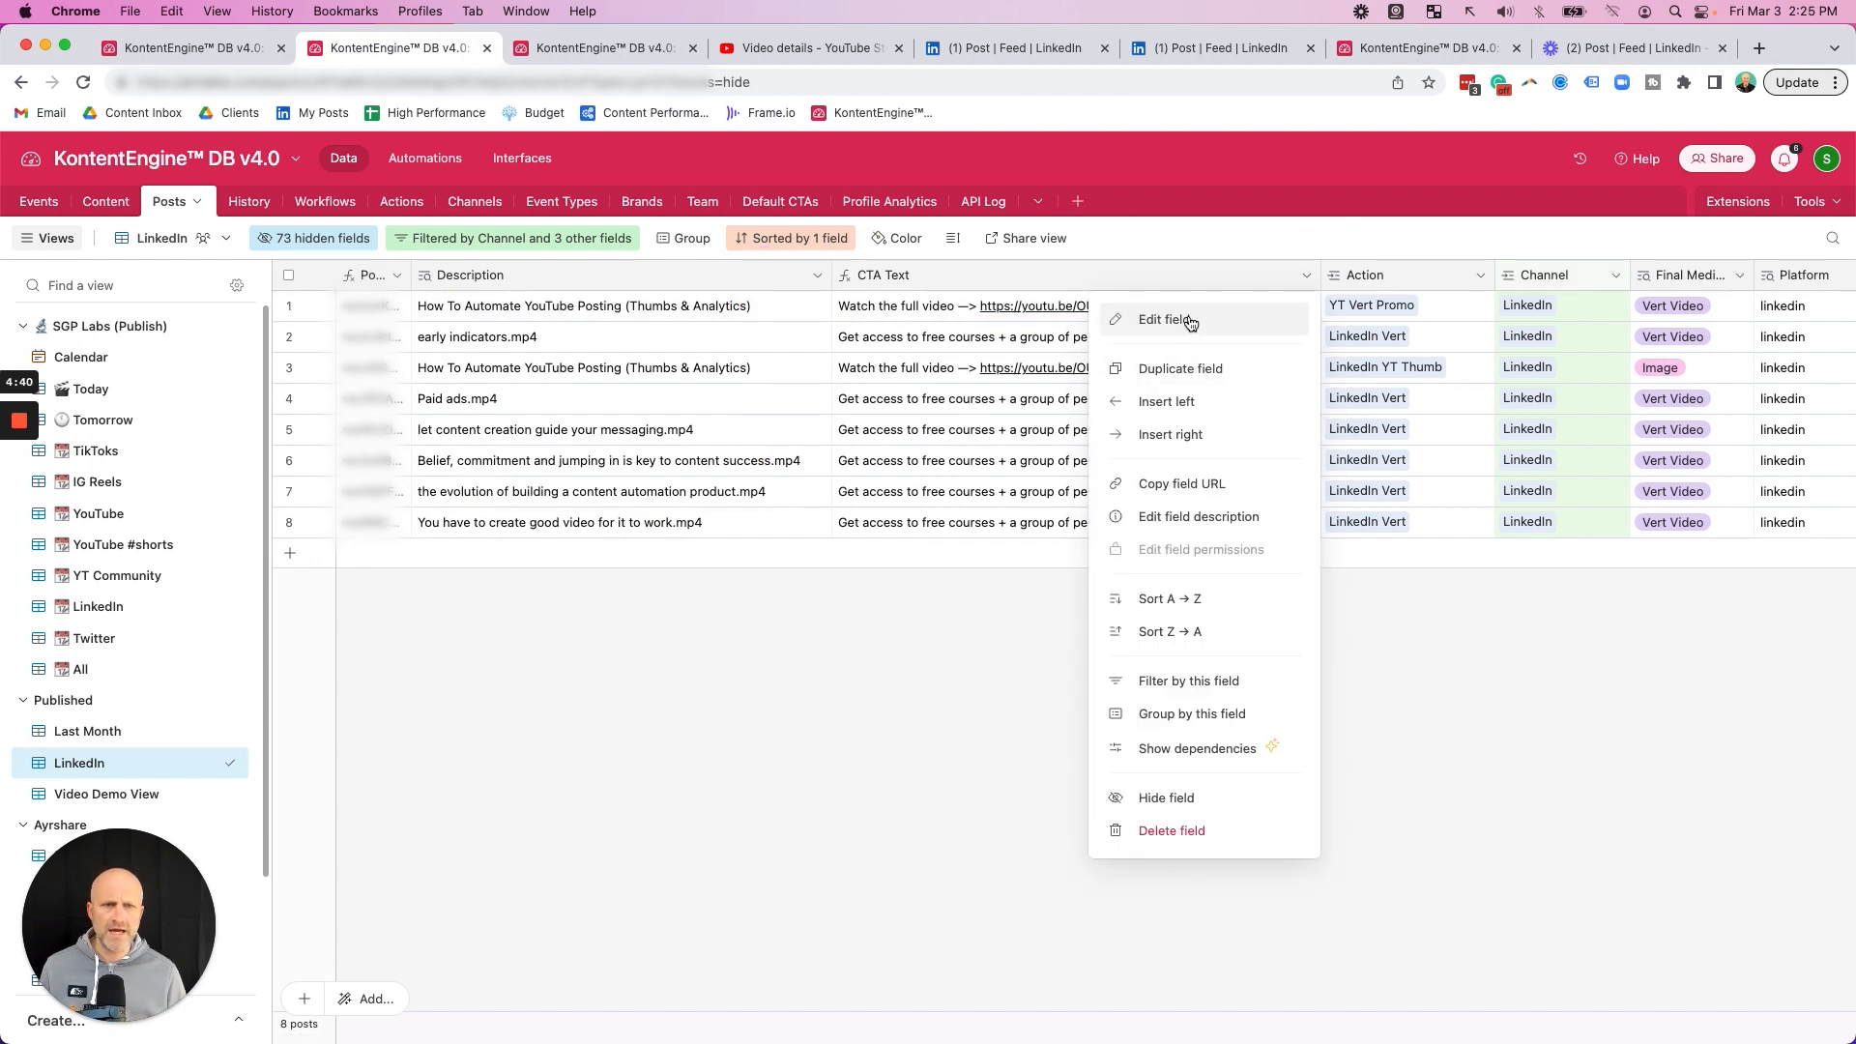
# Step: Inspect the CTA Text field's formula settings and return to the LinkedIn posts list
pyautogui.click(1169, 320)
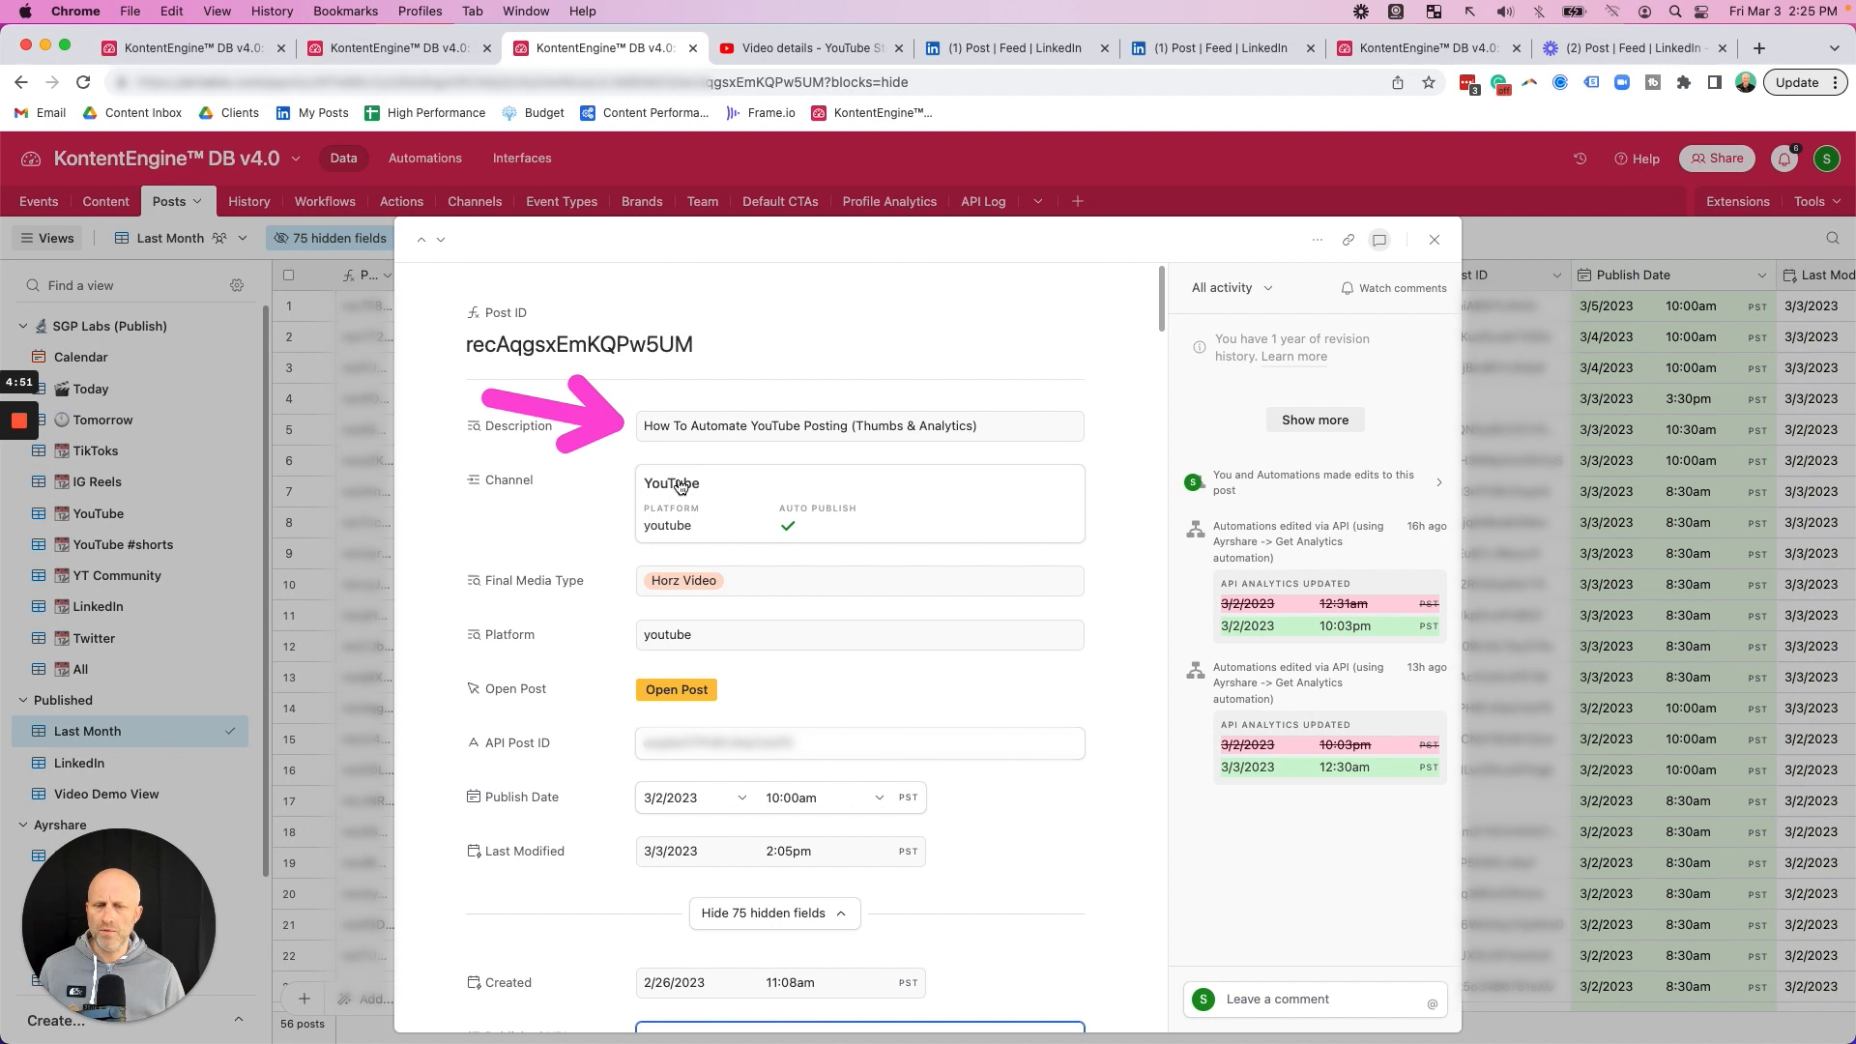
pyautogui.scroll(-3)
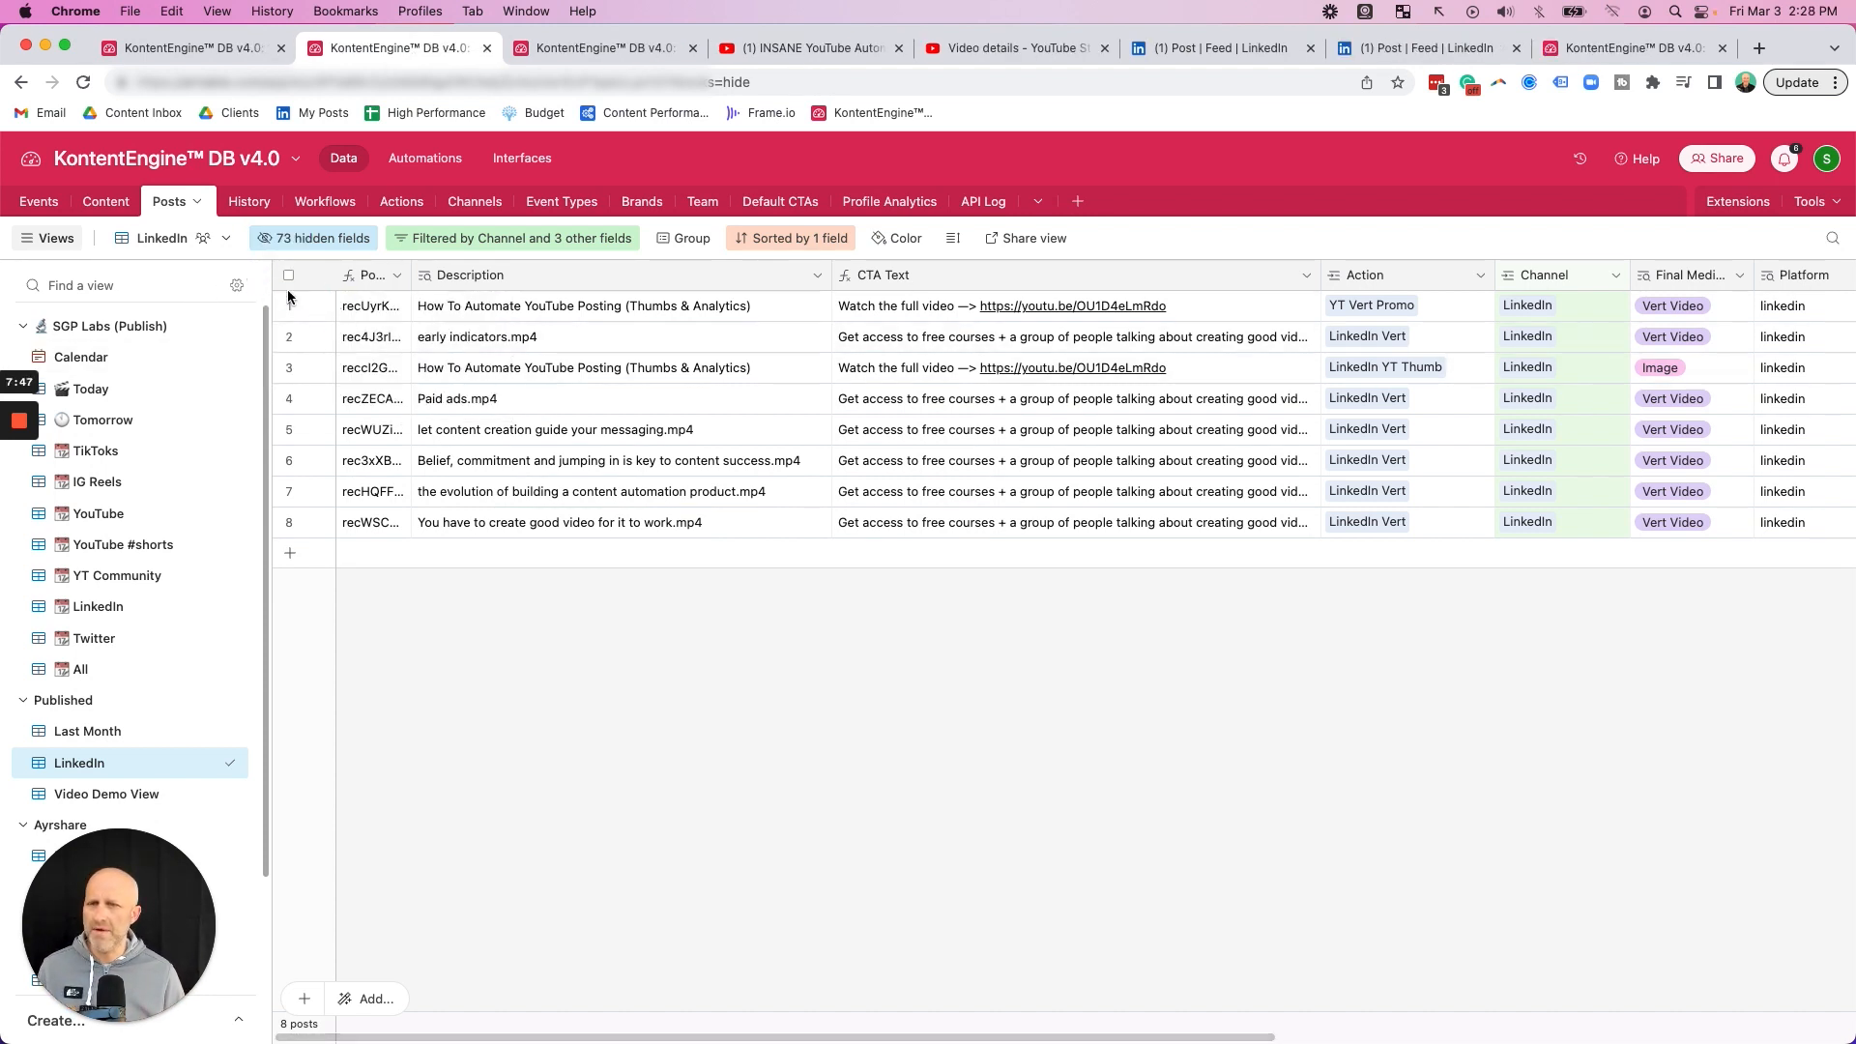
# Step: Check the LinkedIn publishing view and older post, then open the Make #1 Comment automation
pyautogui.click(1208, 48)
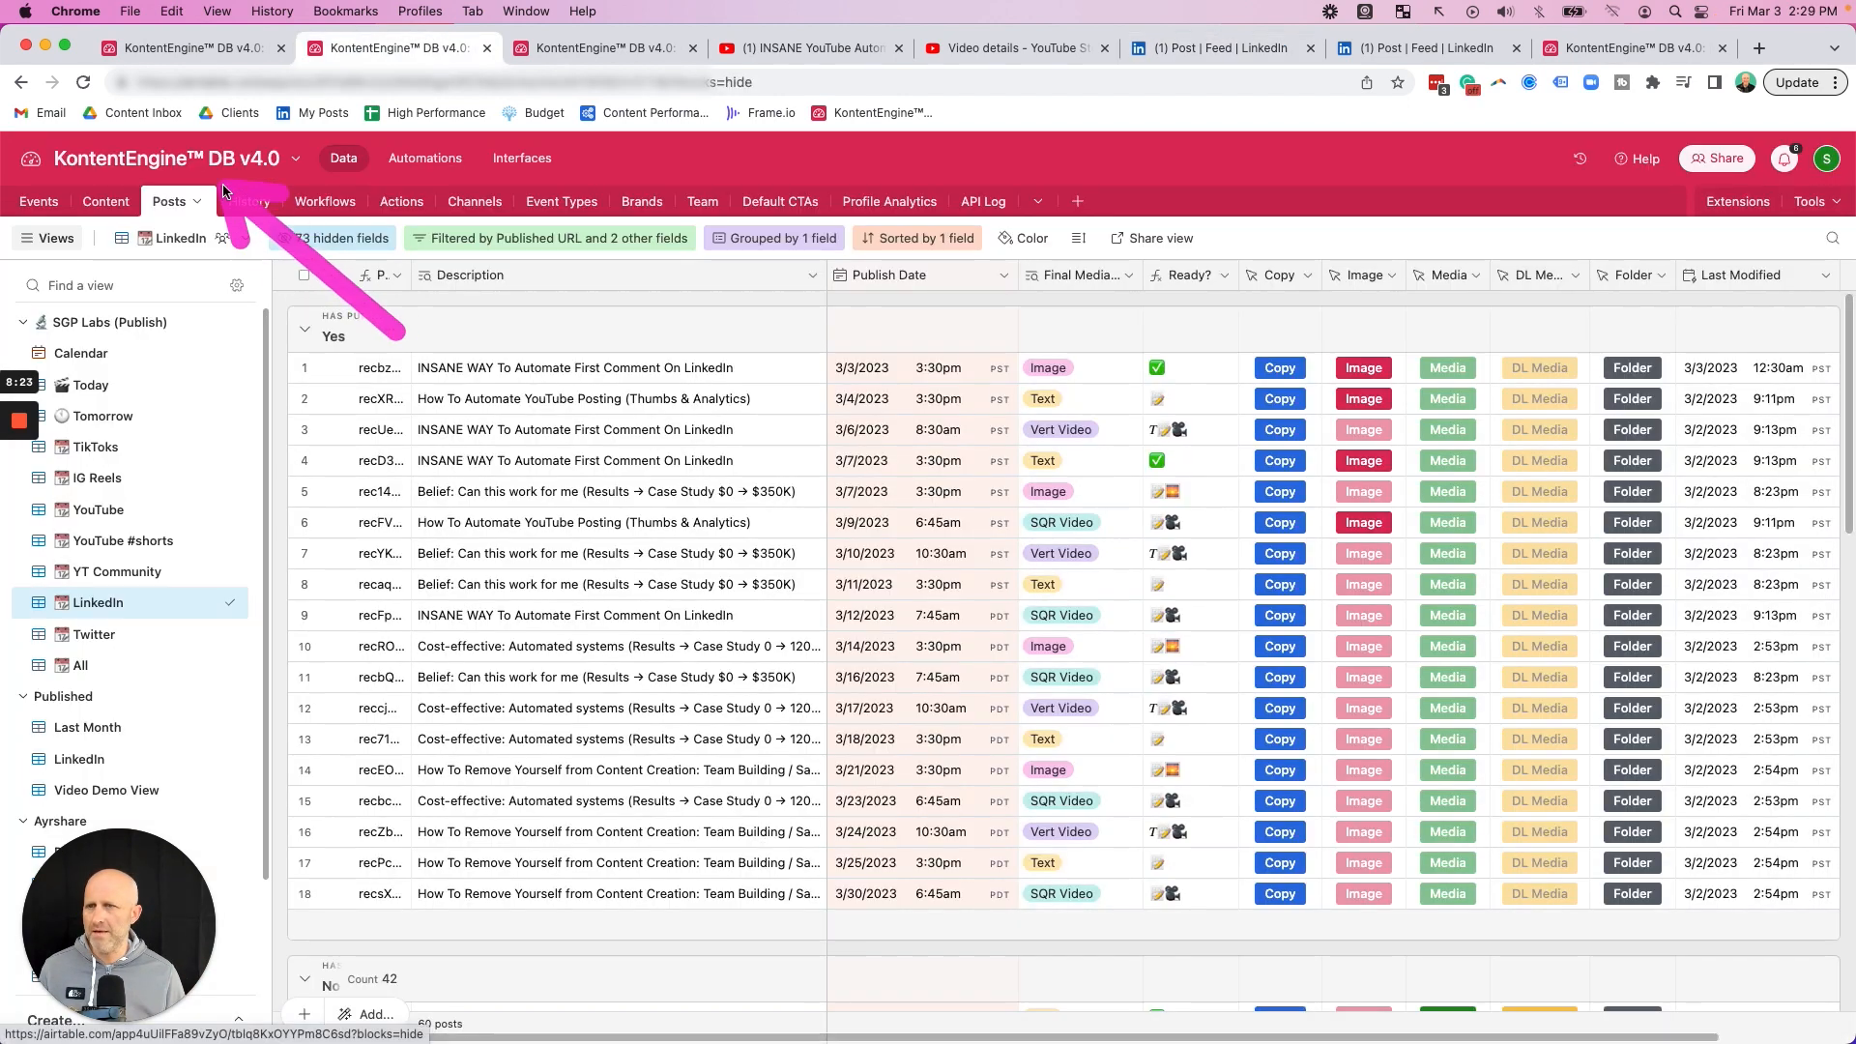
pyautogui.click(1219, 47)
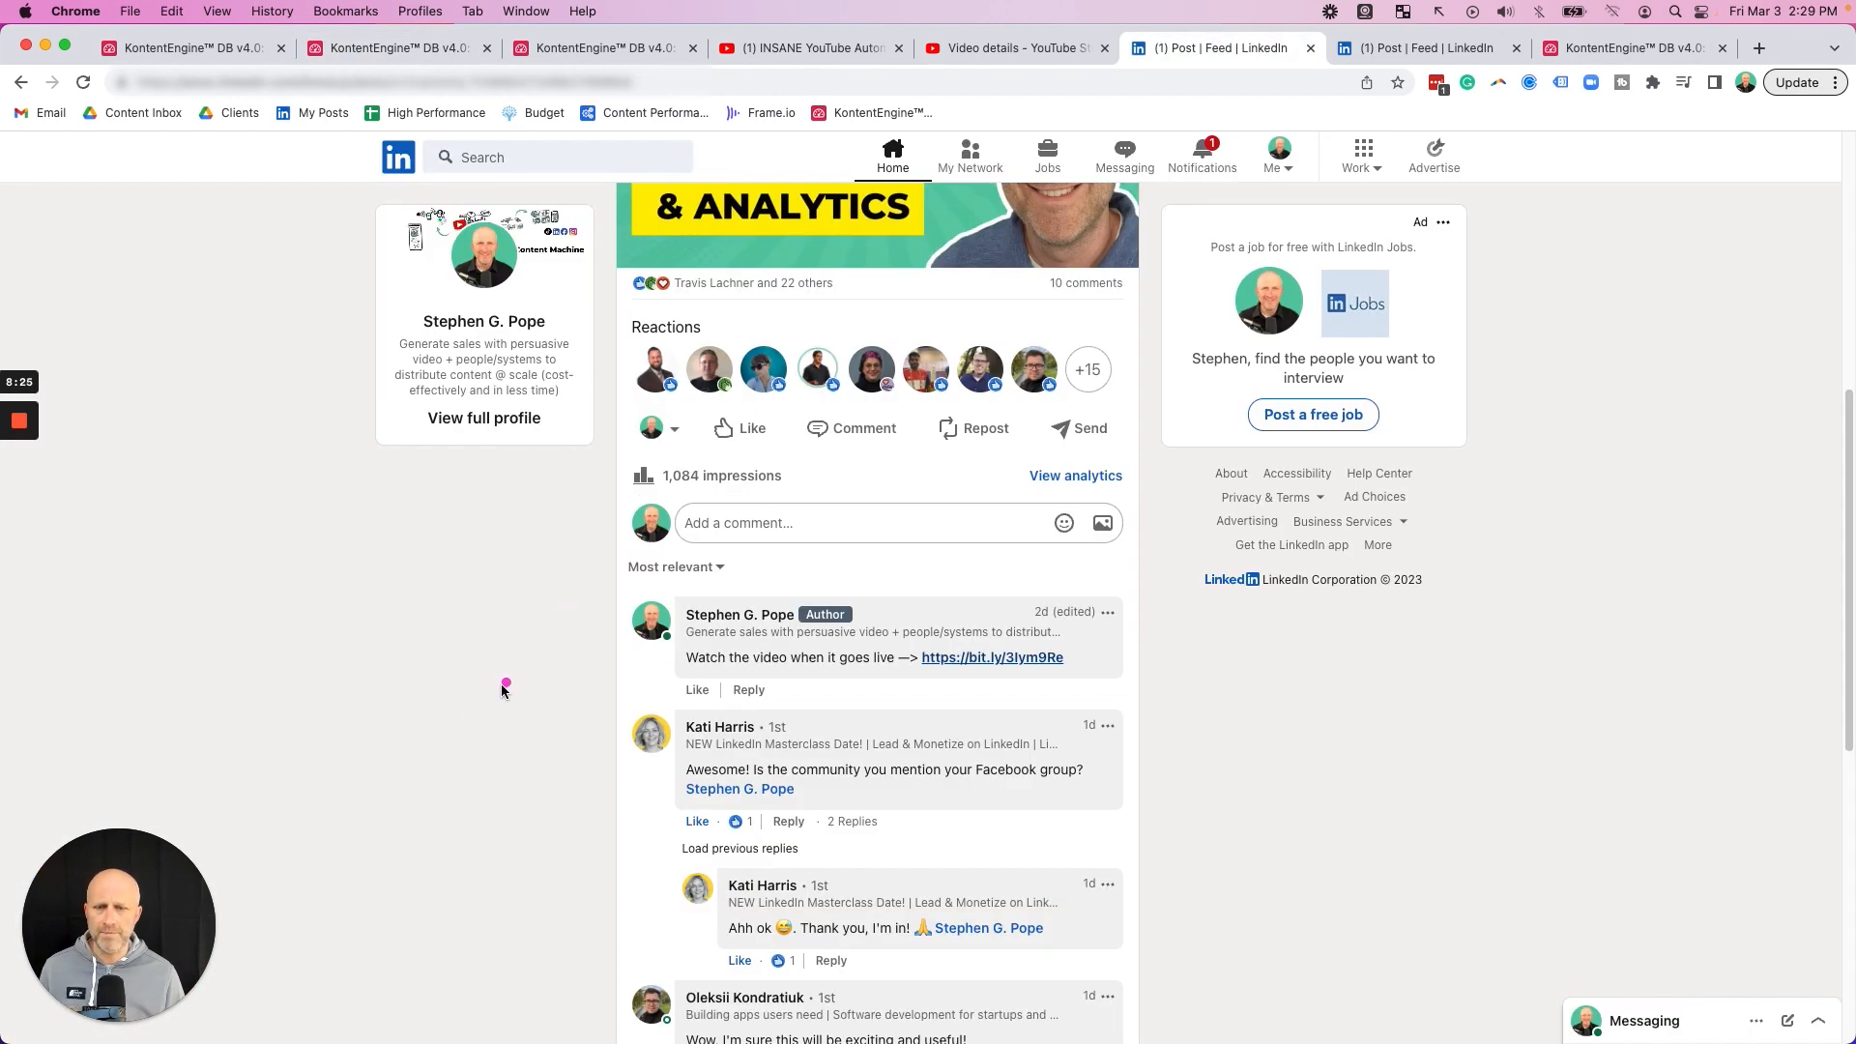
pyautogui.moveTo(661, 673)
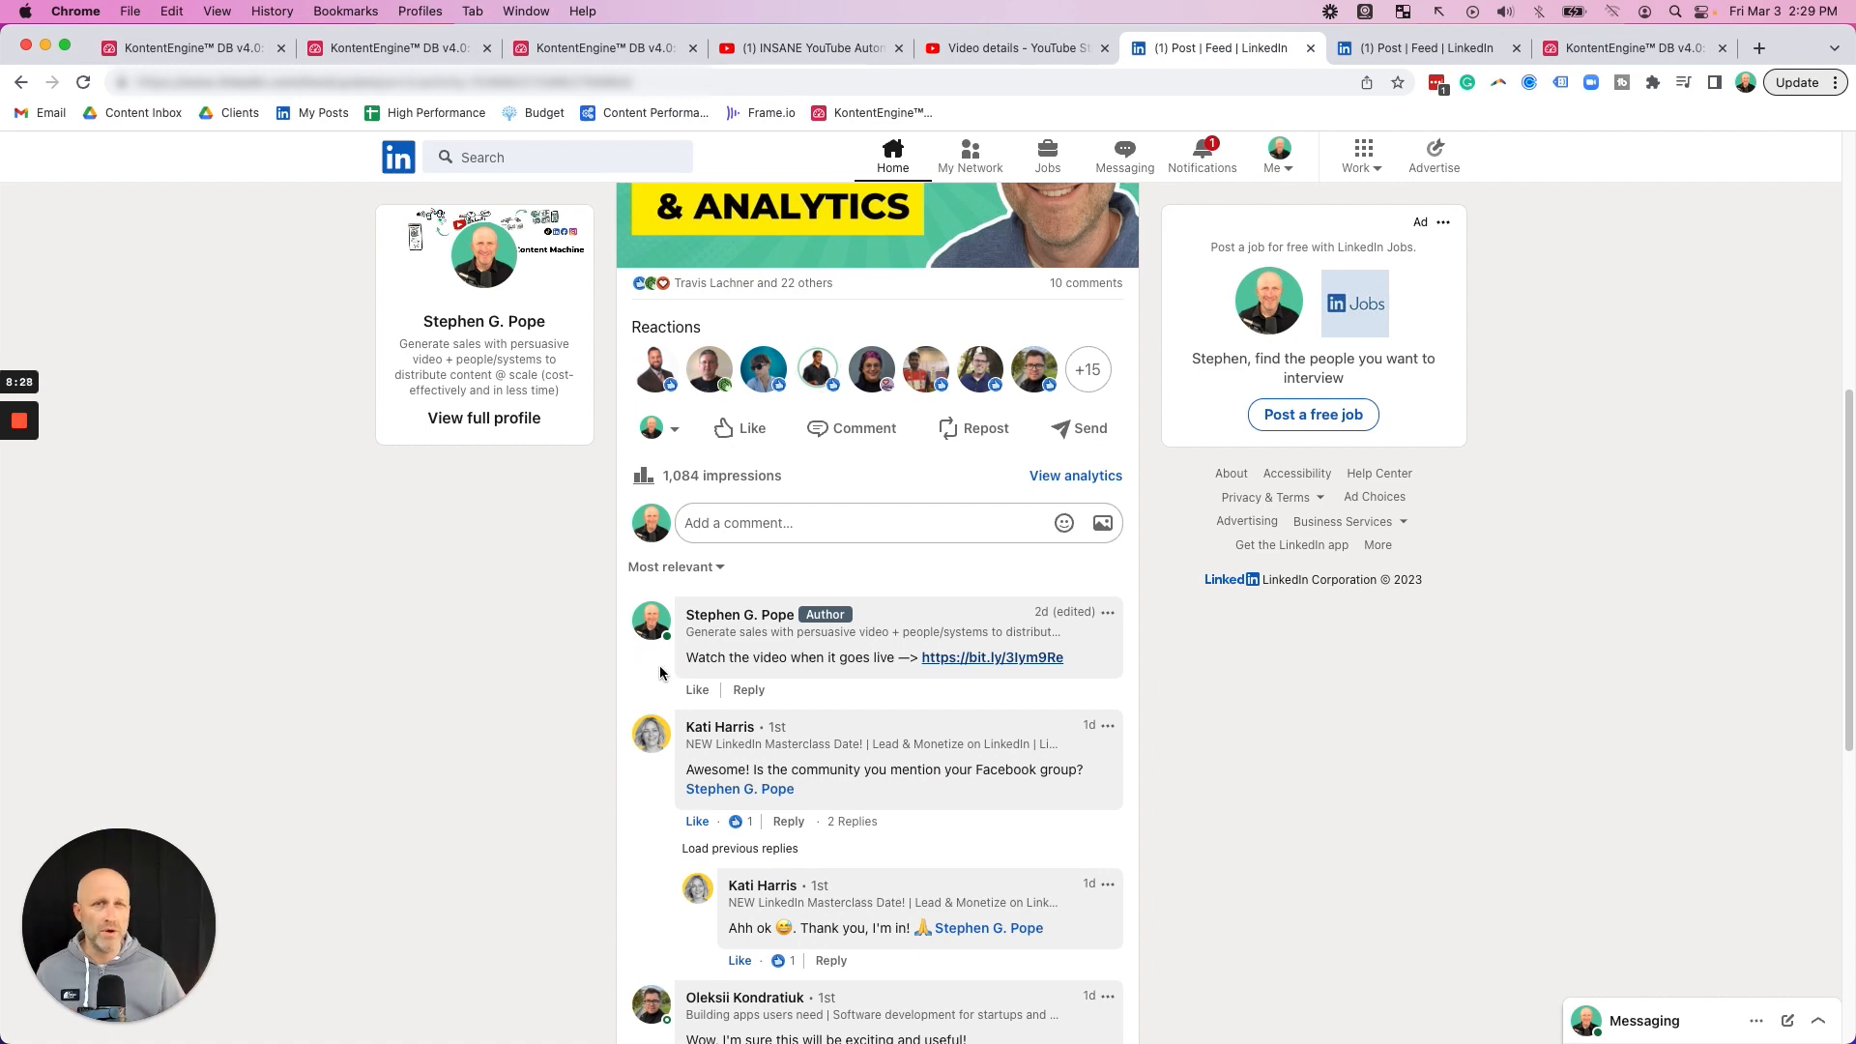
pyautogui.click(1634, 47)
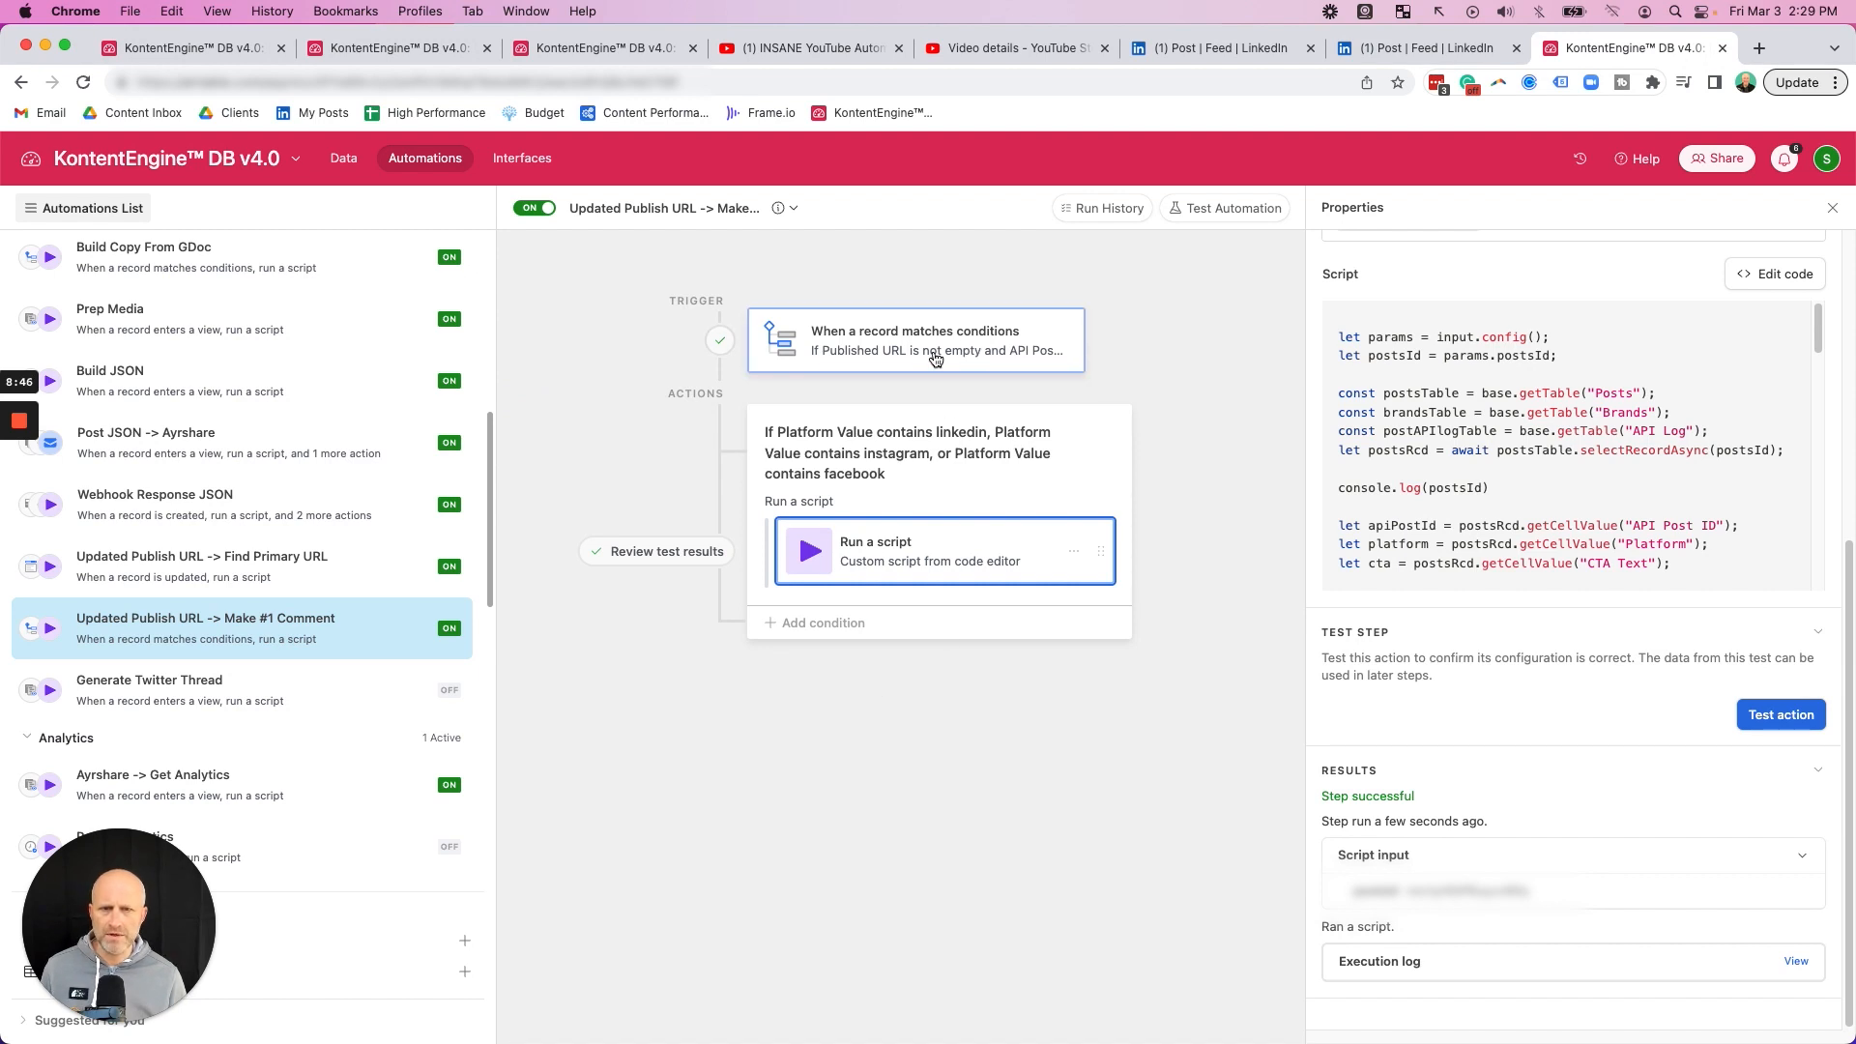
# Step: Test-run the Make #1 Comment script step until it reports success
pyautogui.click(916, 341)
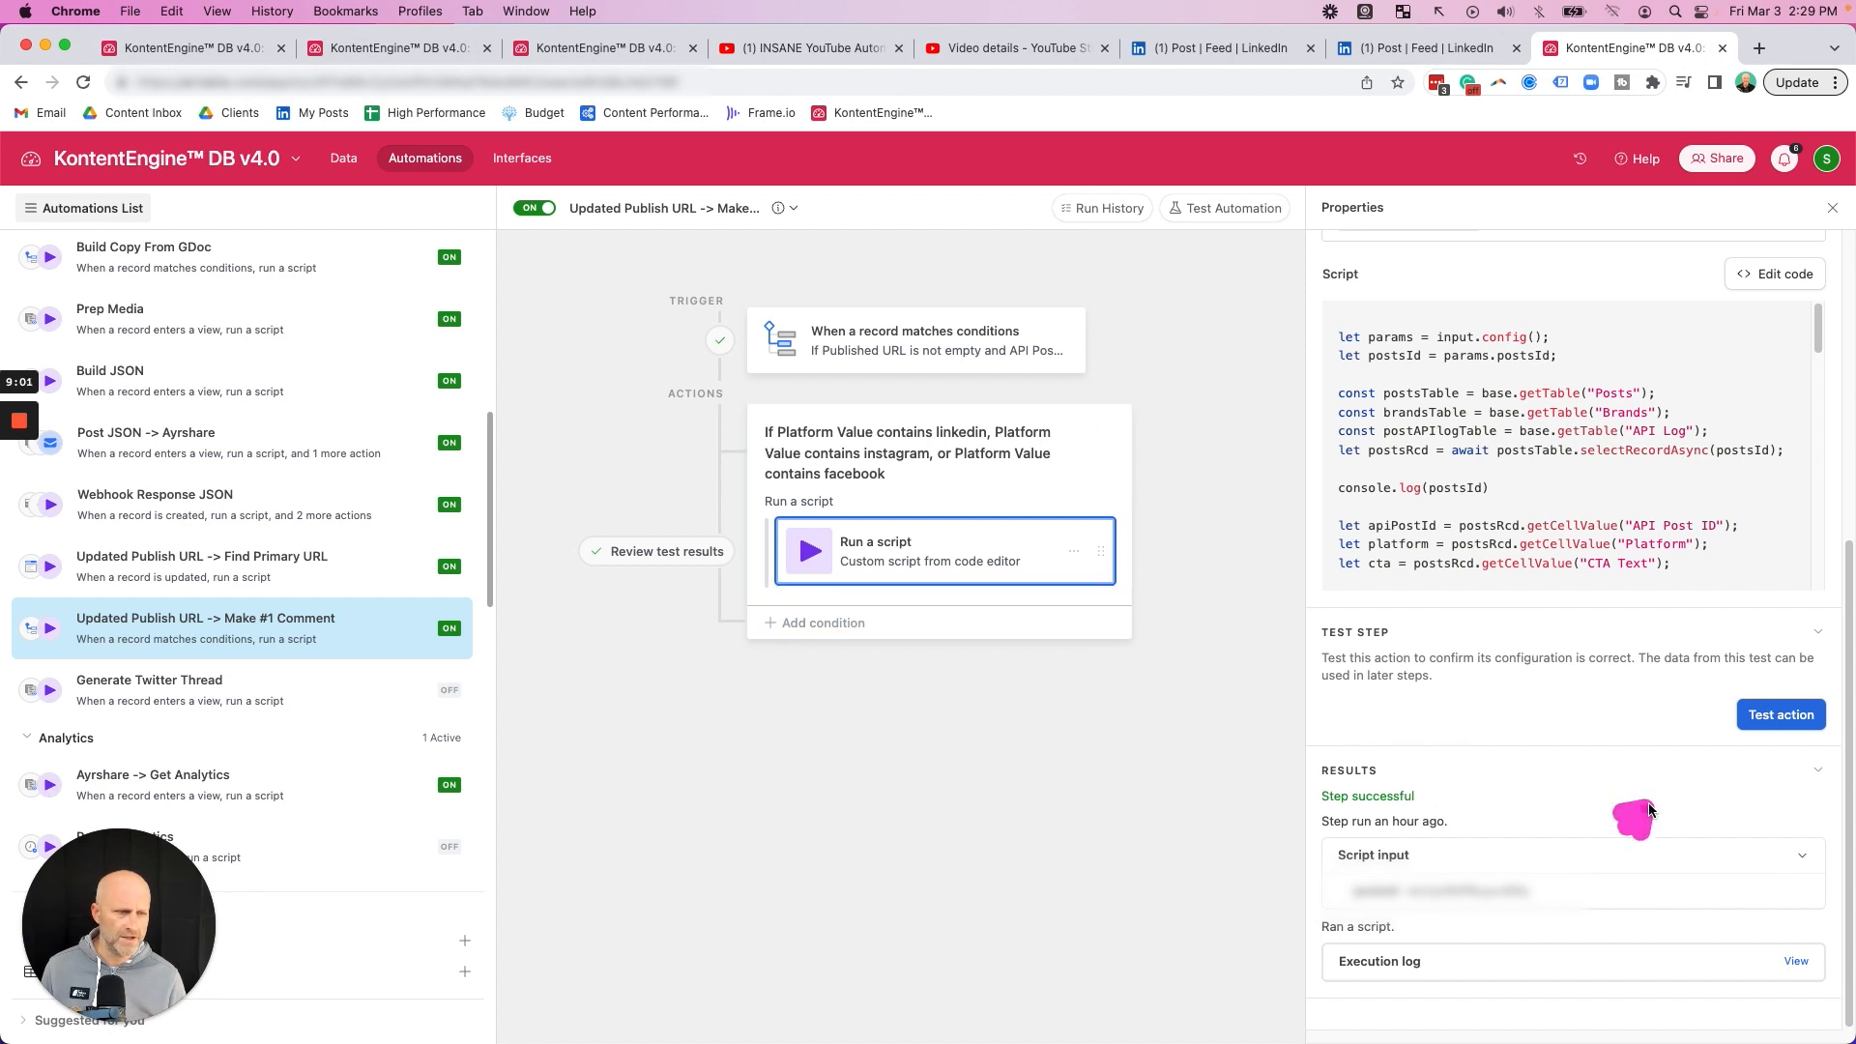
pyautogui.click(1781, 713)
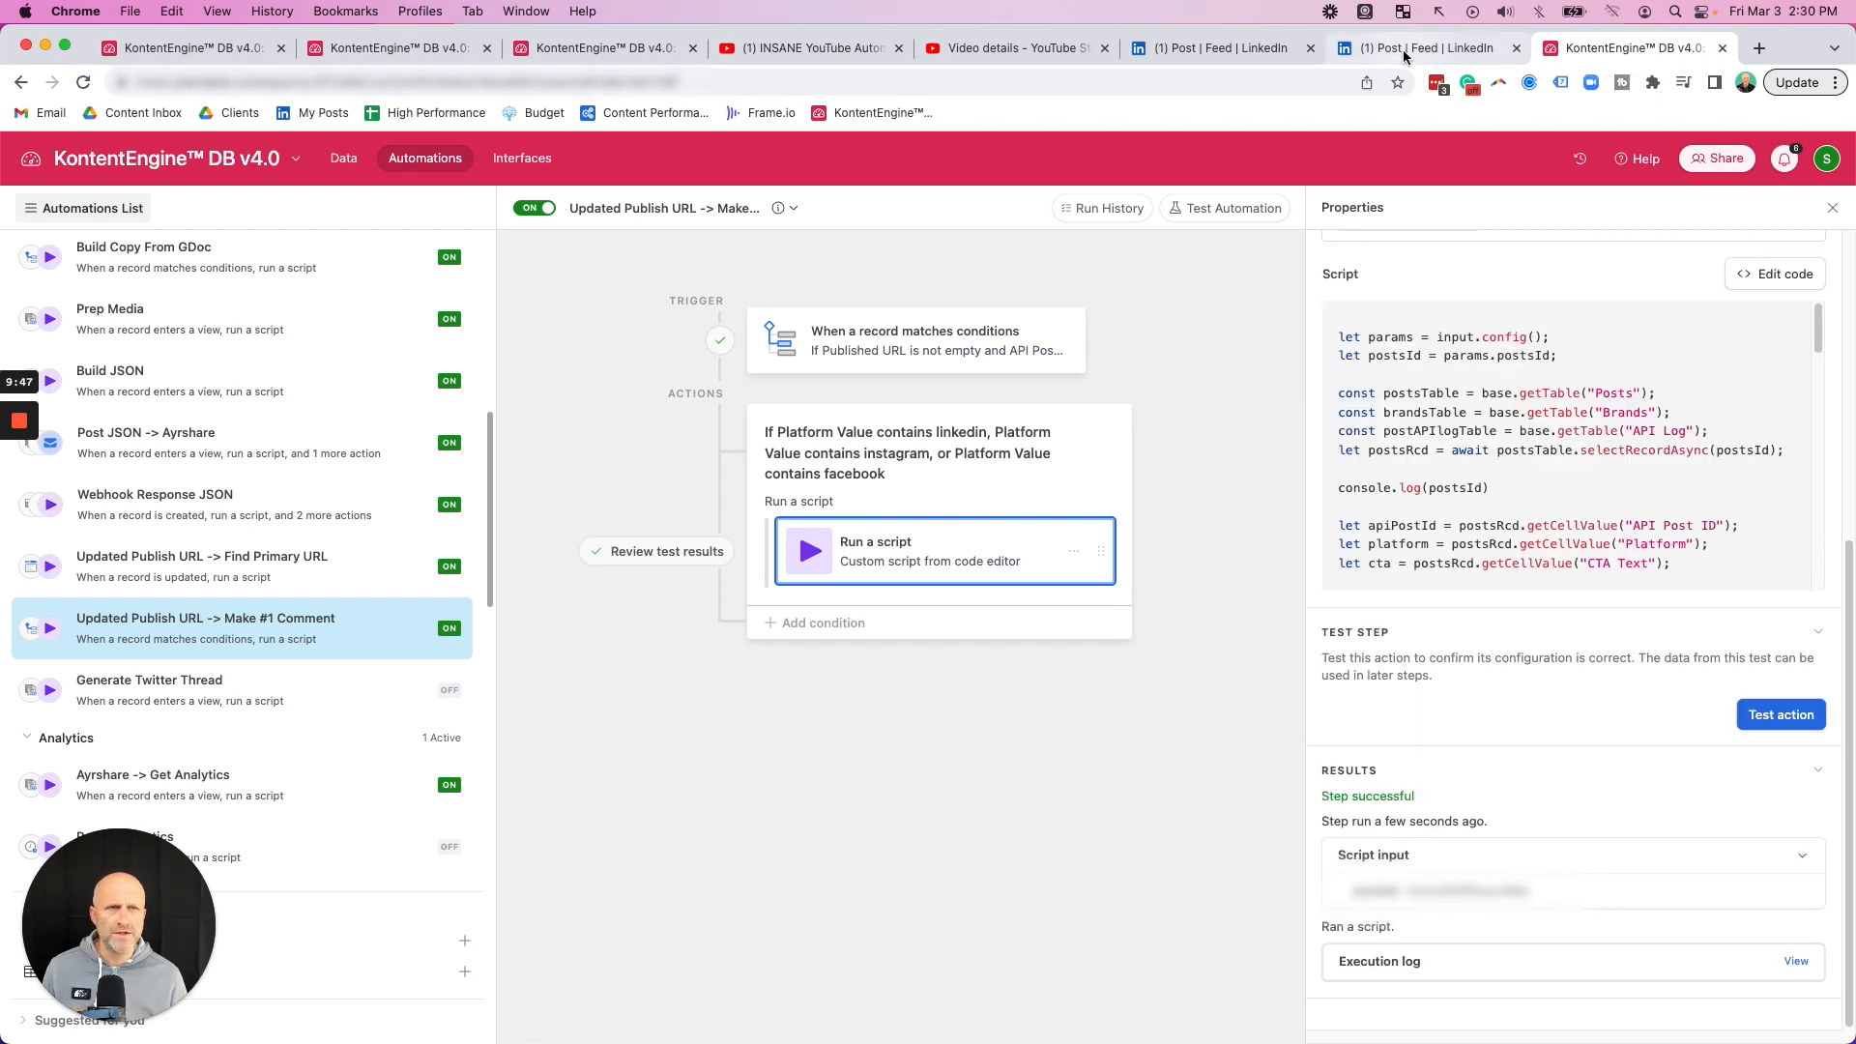
# Step: Confirm the newer LinkedIn post gained an author comment with the 'Watch the full video' link
pyautogui.click(1420, 47)
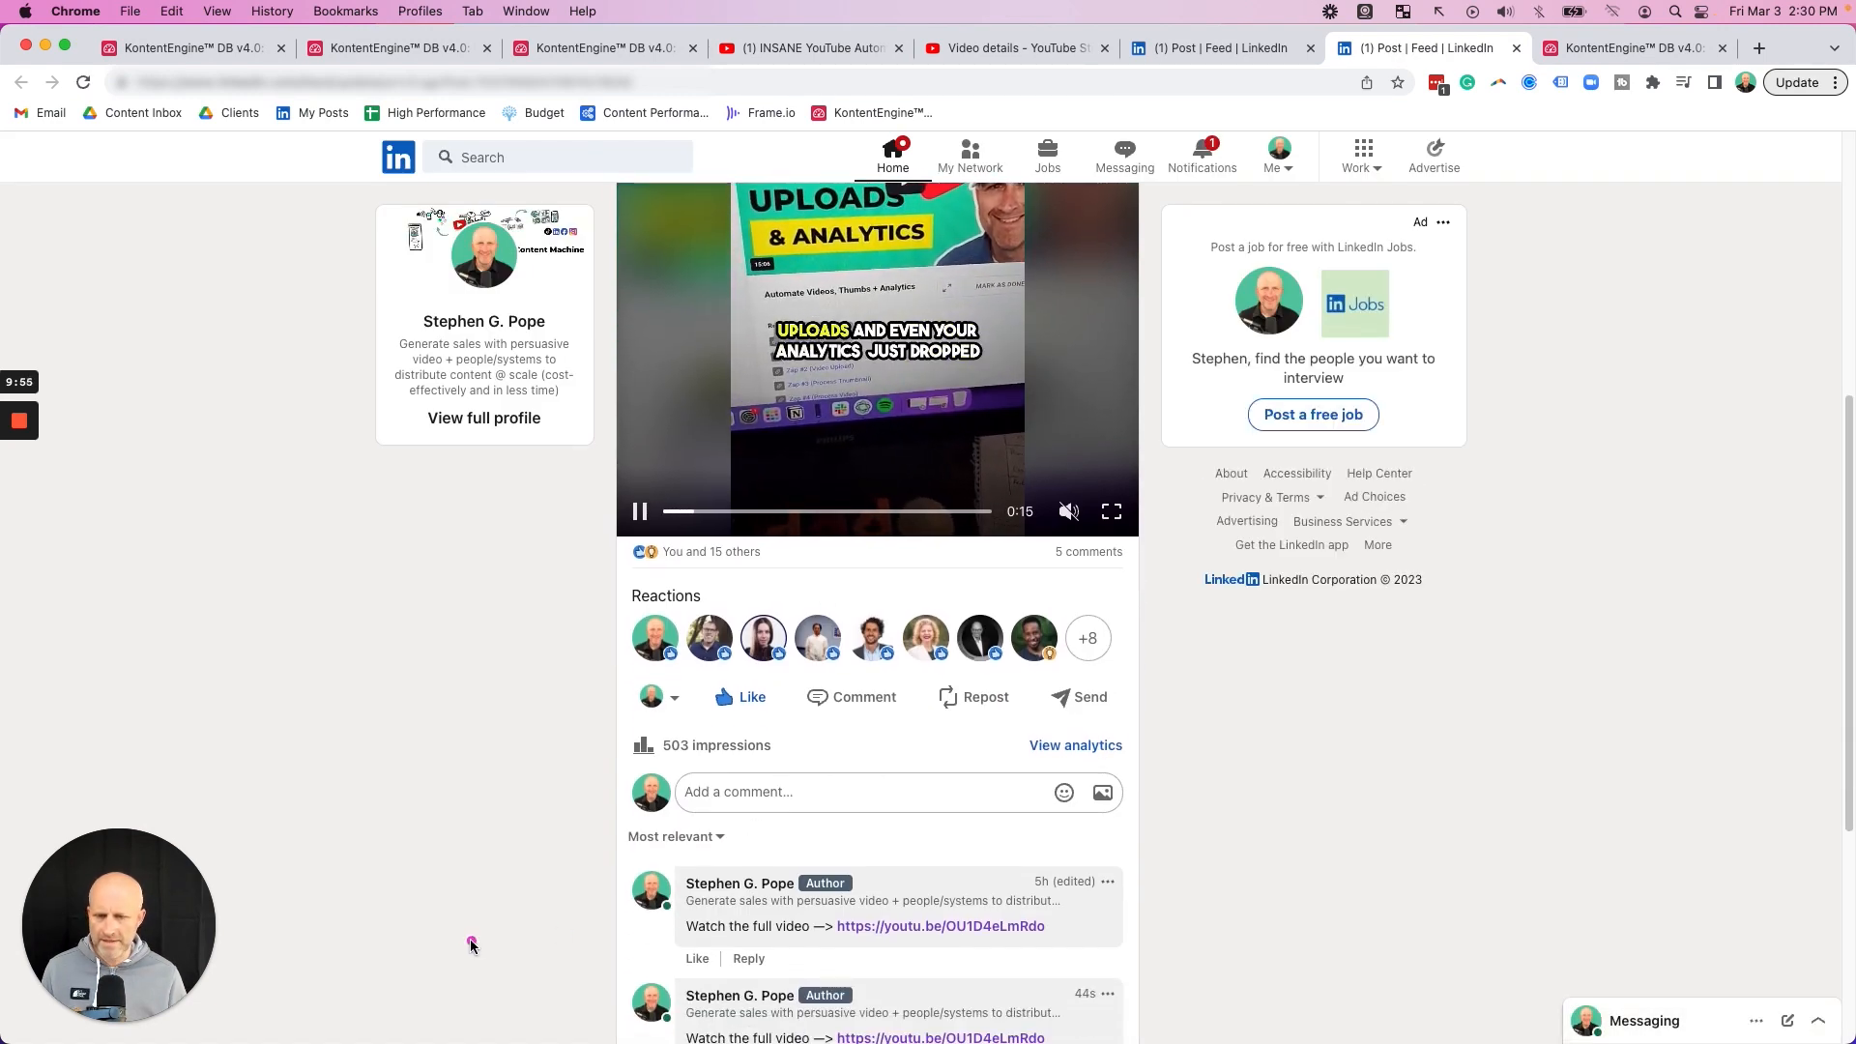
pyautogui.scroll(-3)
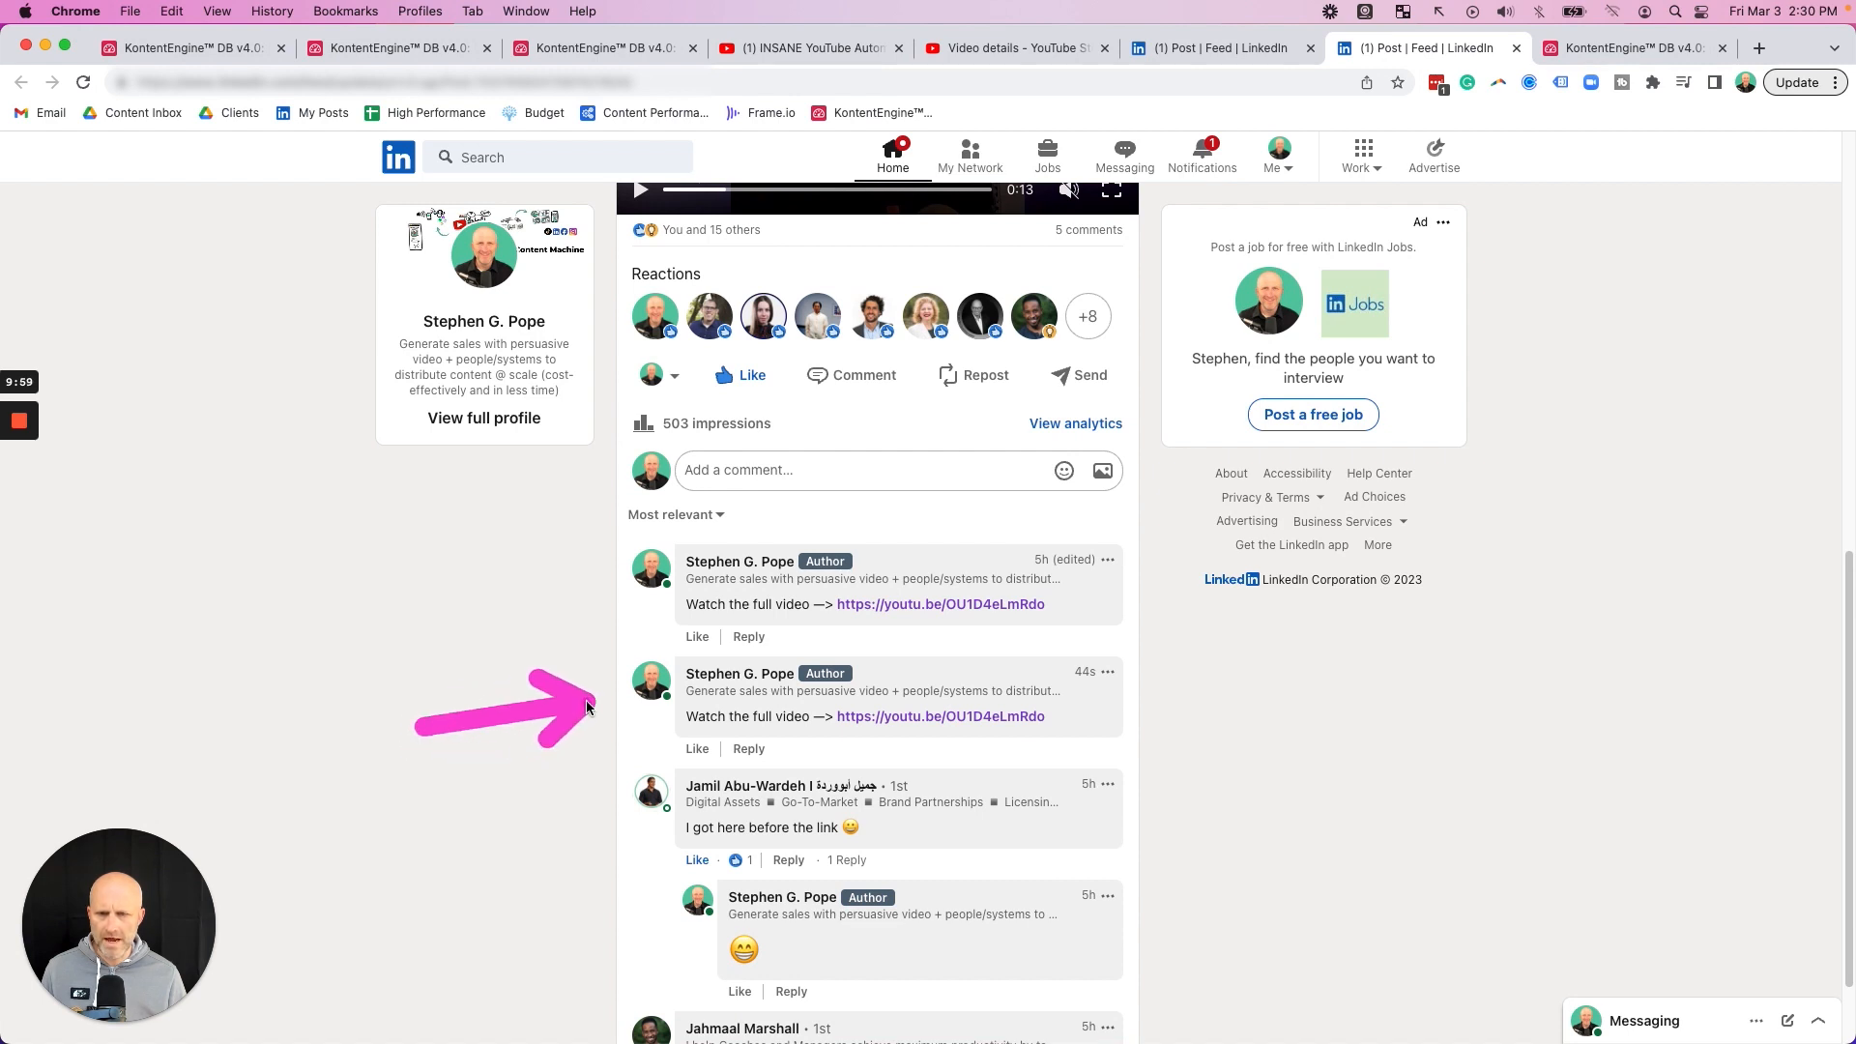
pyautogui.moveTo(1208, 722)
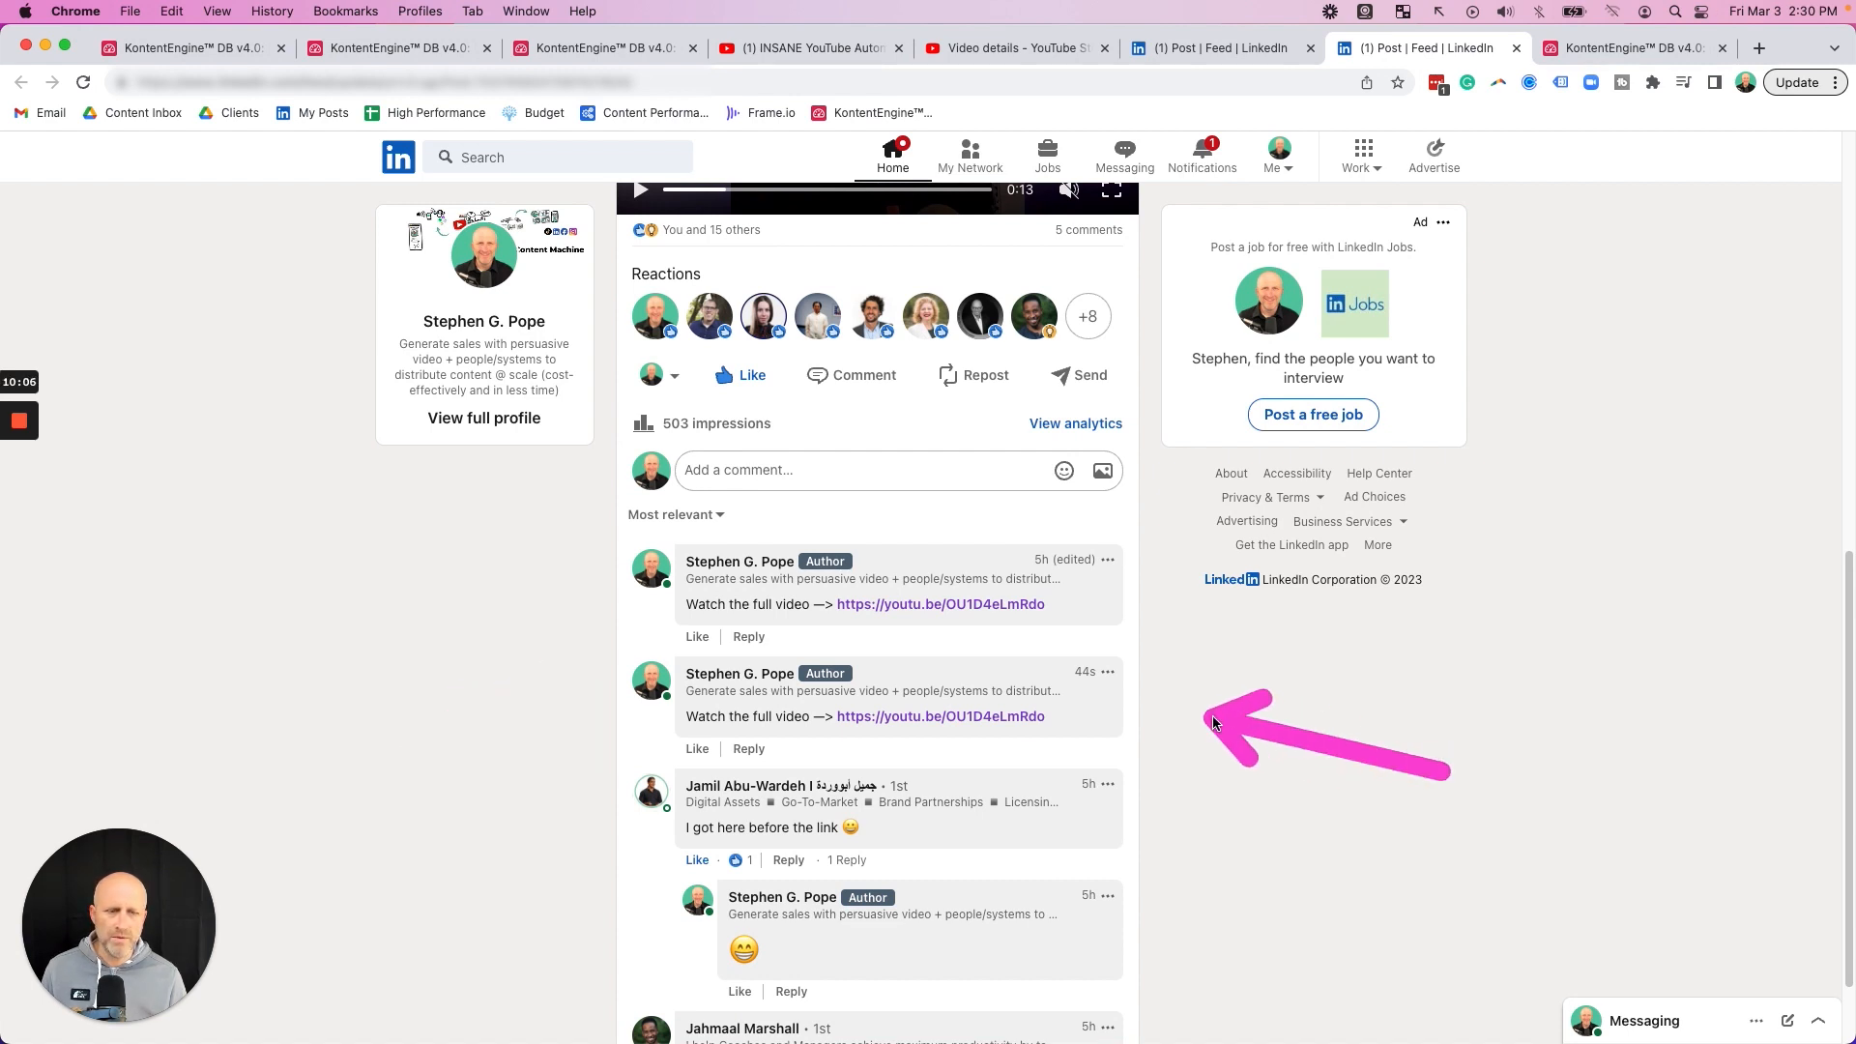
pyautogui.click(1637, 48)
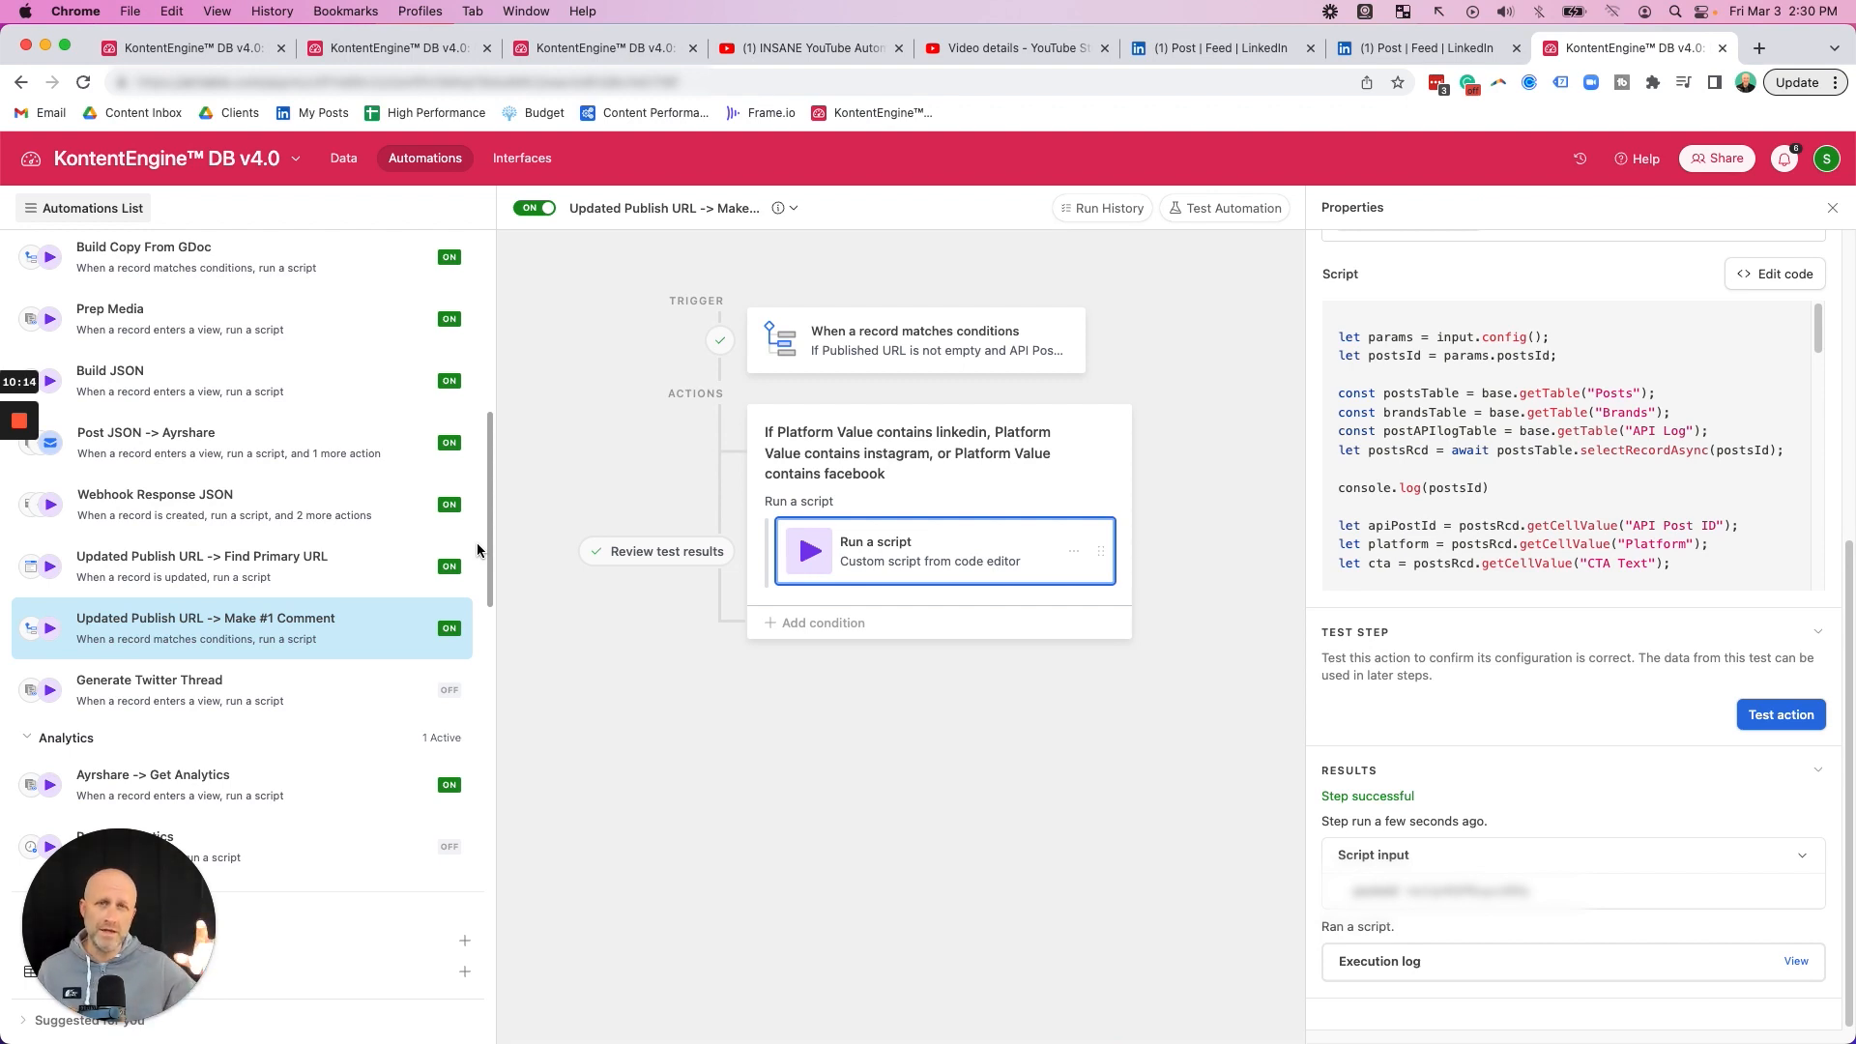
pyautogui.click(1424, 49)
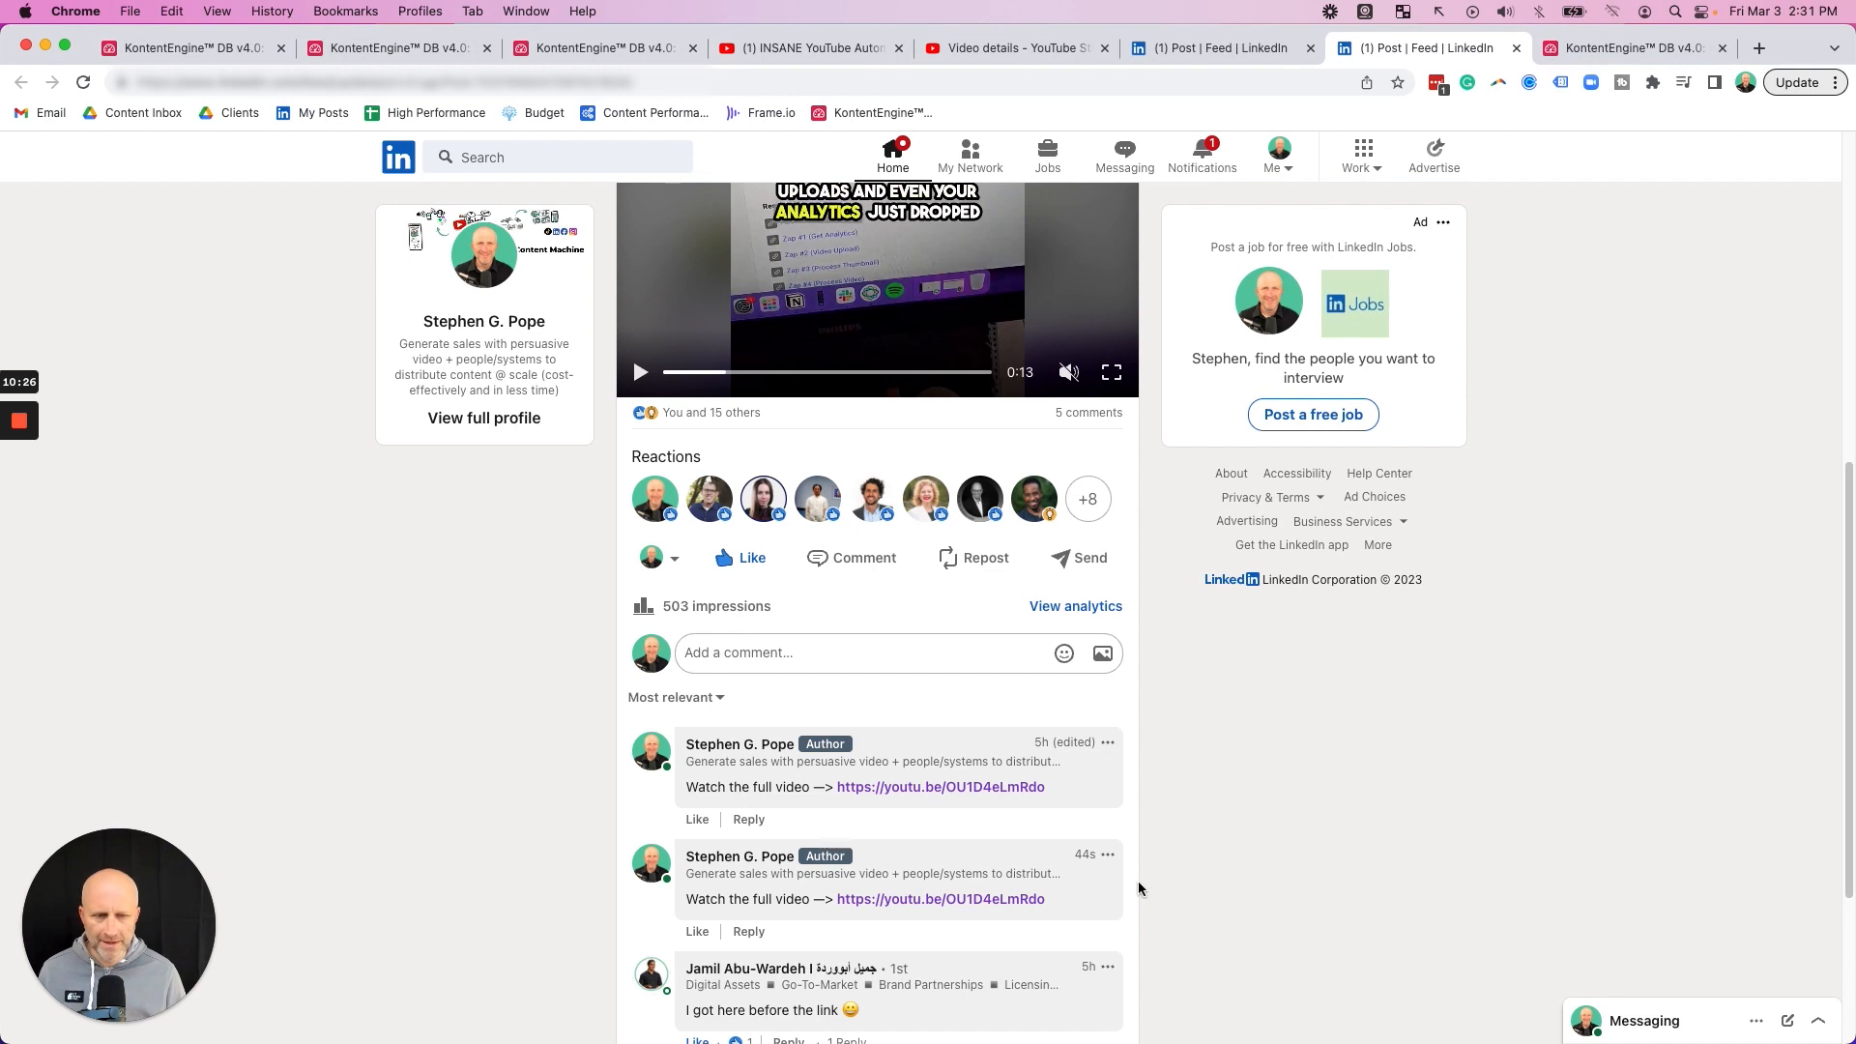